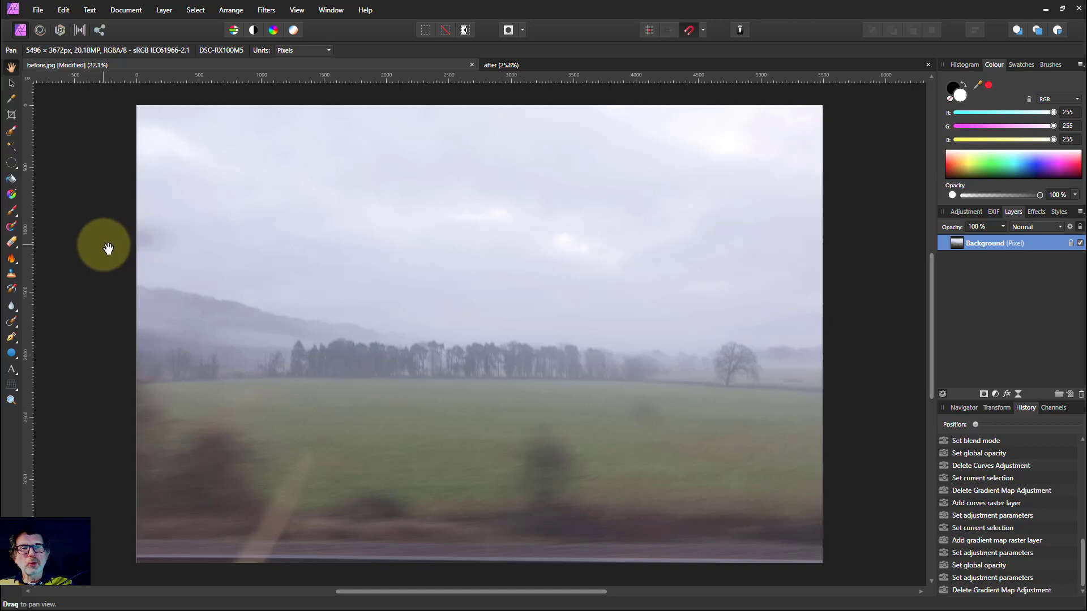
pyautogui.moveTo(117, 257)
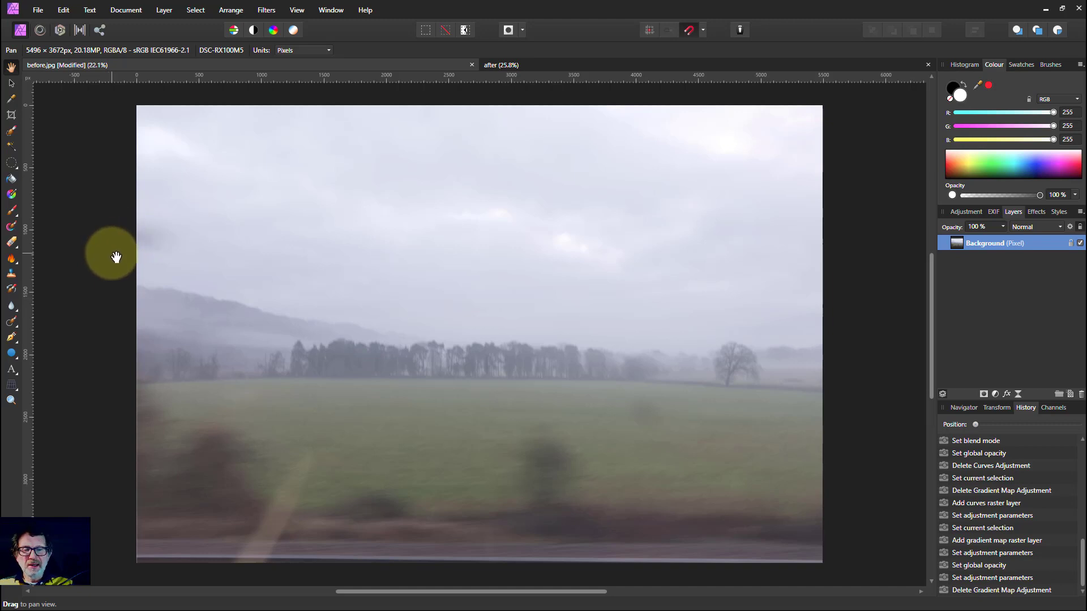
pyautogui.moveTo(98, 271)
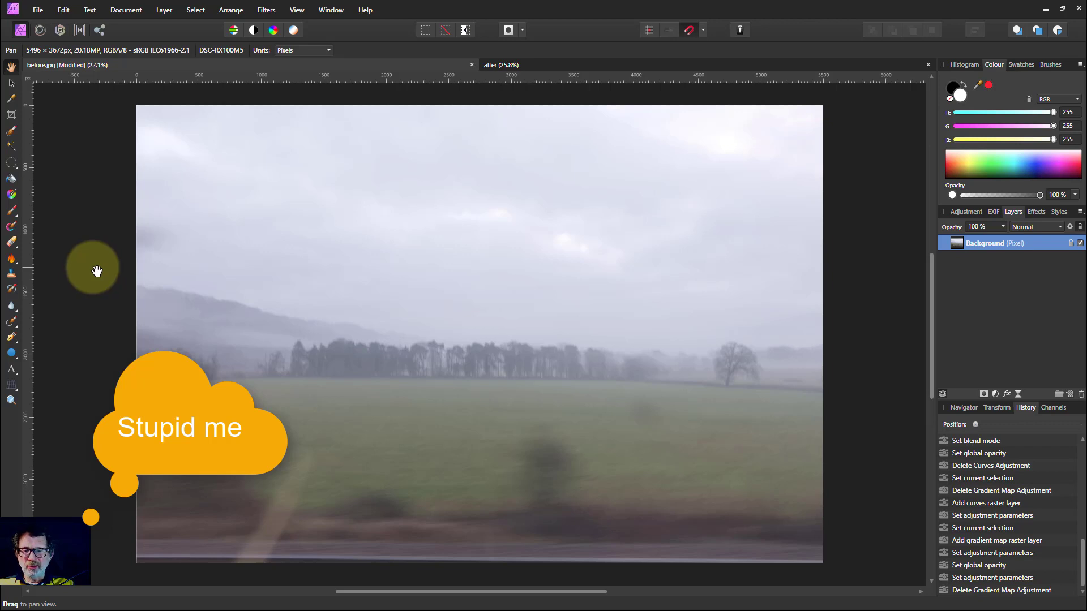
pyautogui.moveTo(82, 283)
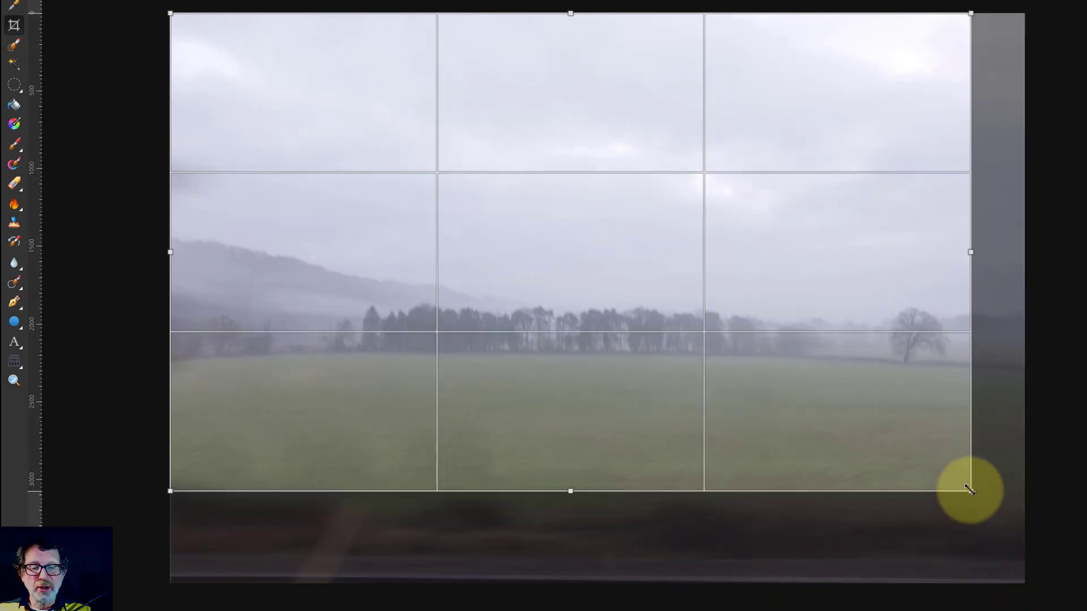
# Crop the photo so the blurred dark foreground strip along the bottom is removed
pyautogui.moveTo(969, 490); pyautogui.dragTo(960, 469)
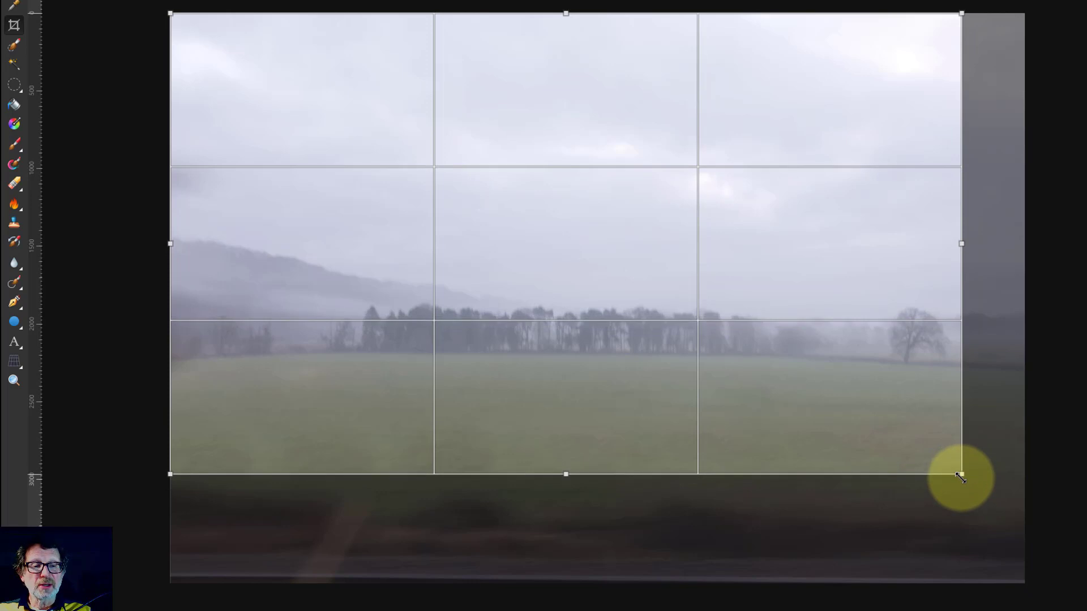
pyautogui.moveTo(223, 42)
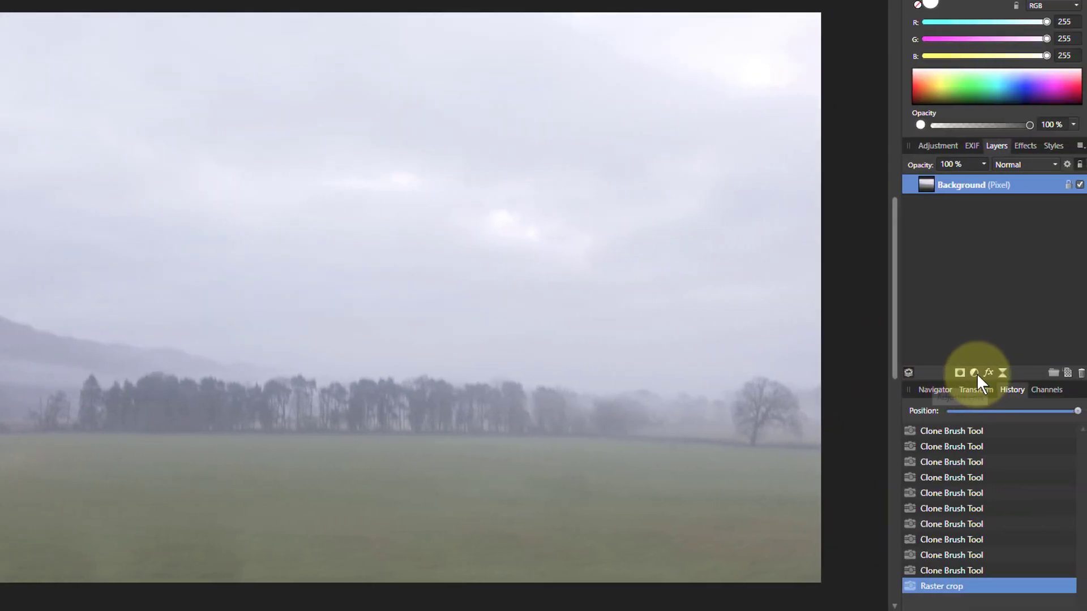
# Add a Curves adjustment bent to deepen the shadows and boost contrast in trees and field
pyautogui.click(973, 373)
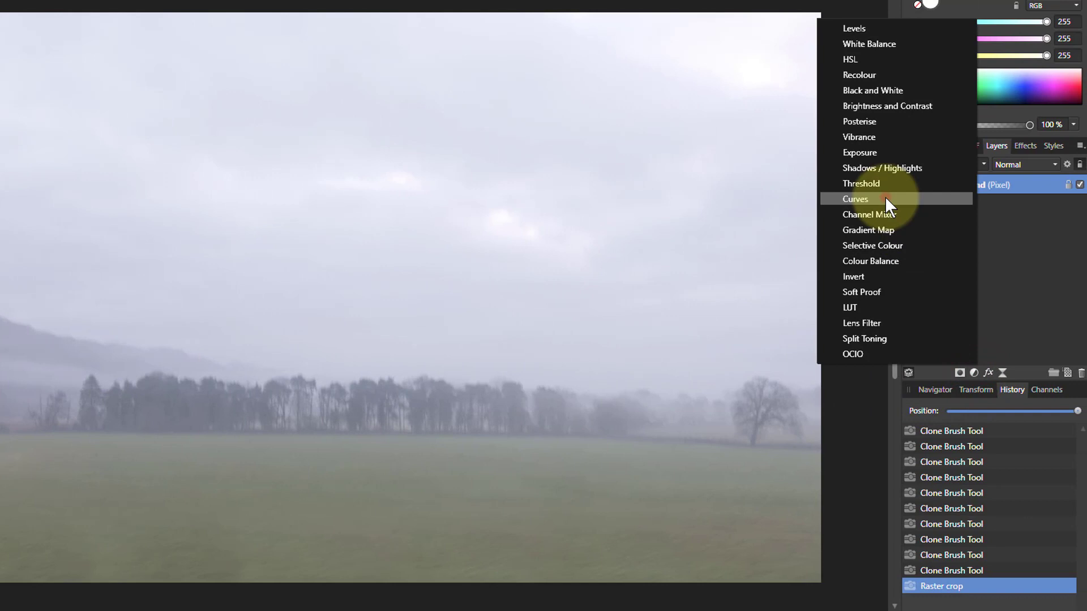
pyautogui.click(856, 199)
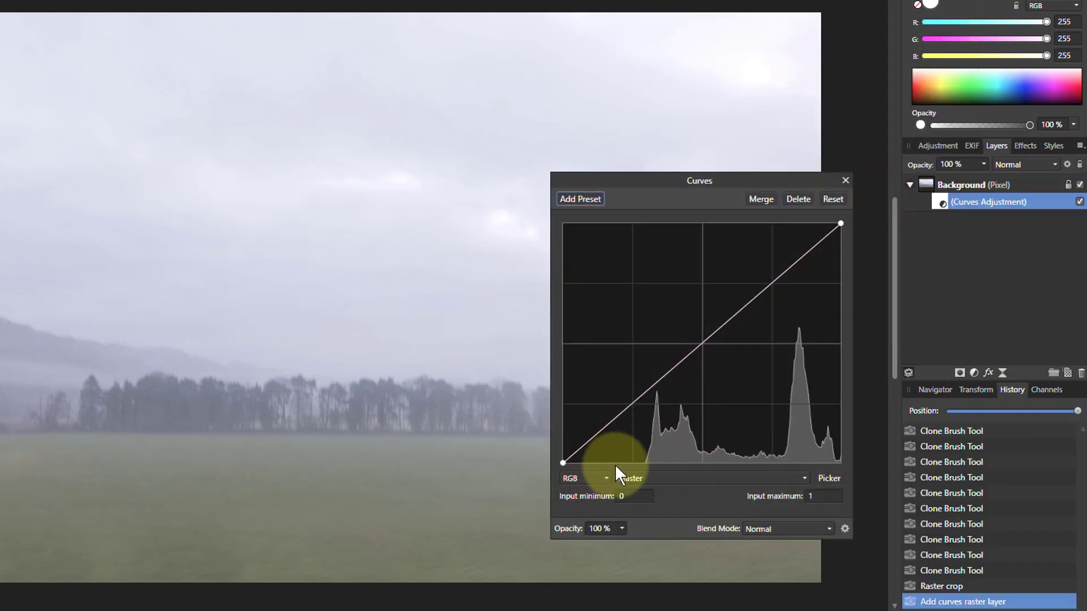
pyautogui.moveTo(365, 346)
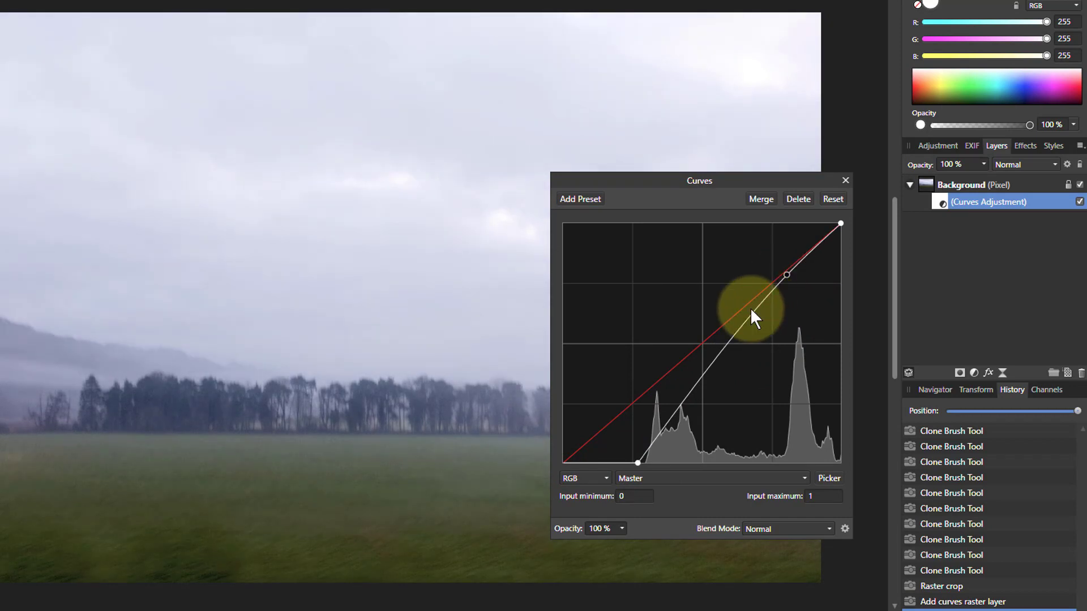
pyautogui.moveTo(754, 313); pyautogui.dragTo(700, 405)
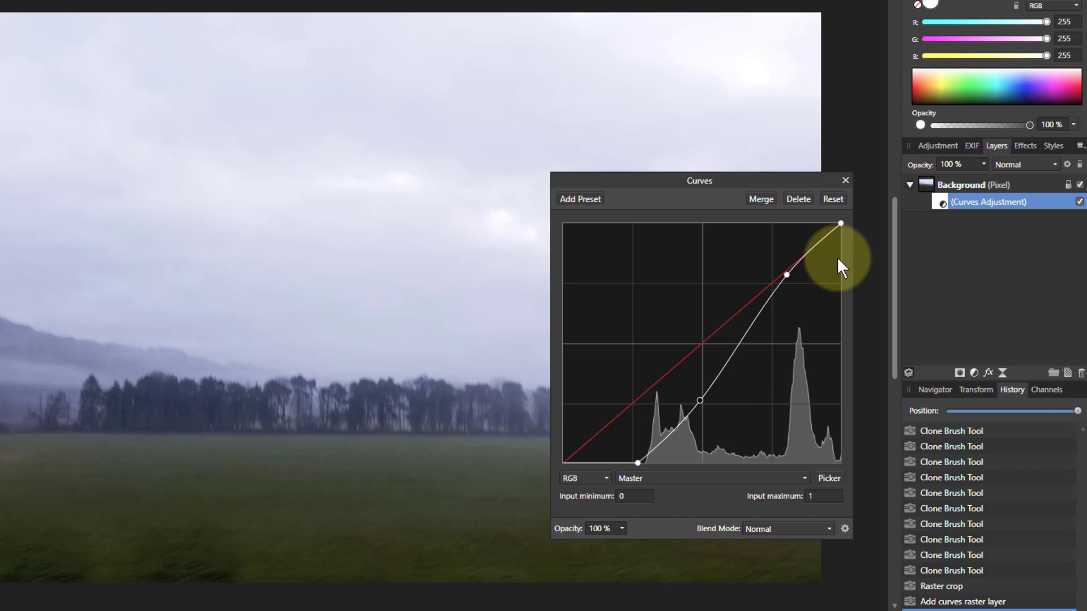
pyautogui.click(845, 180)
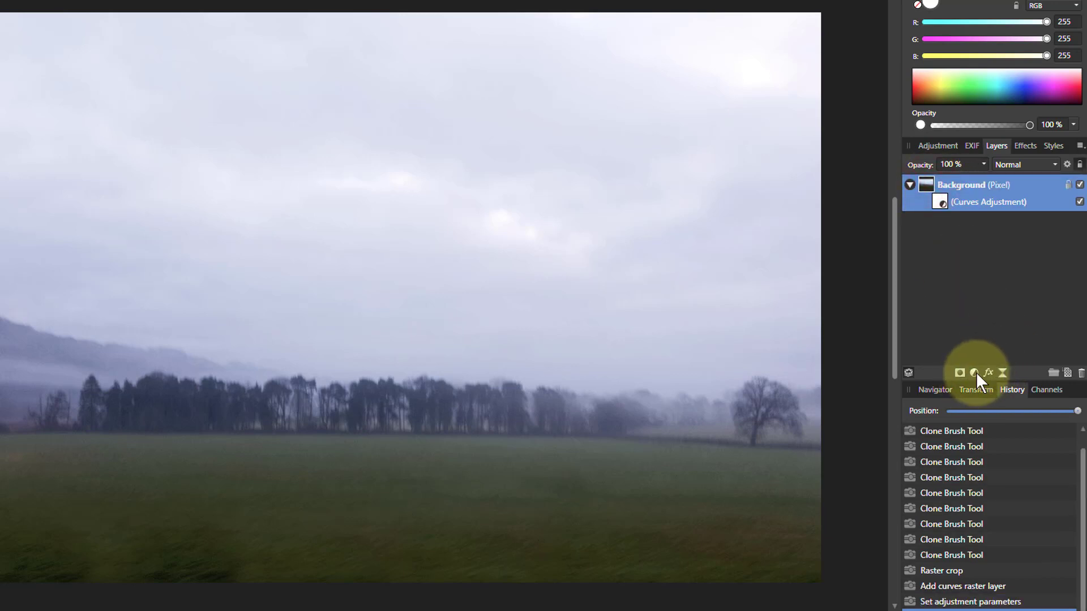
# Add a Gradient Map adjustment and move its dialog aside so the recoloured scene is visible
pyautogui.click(960, 373)
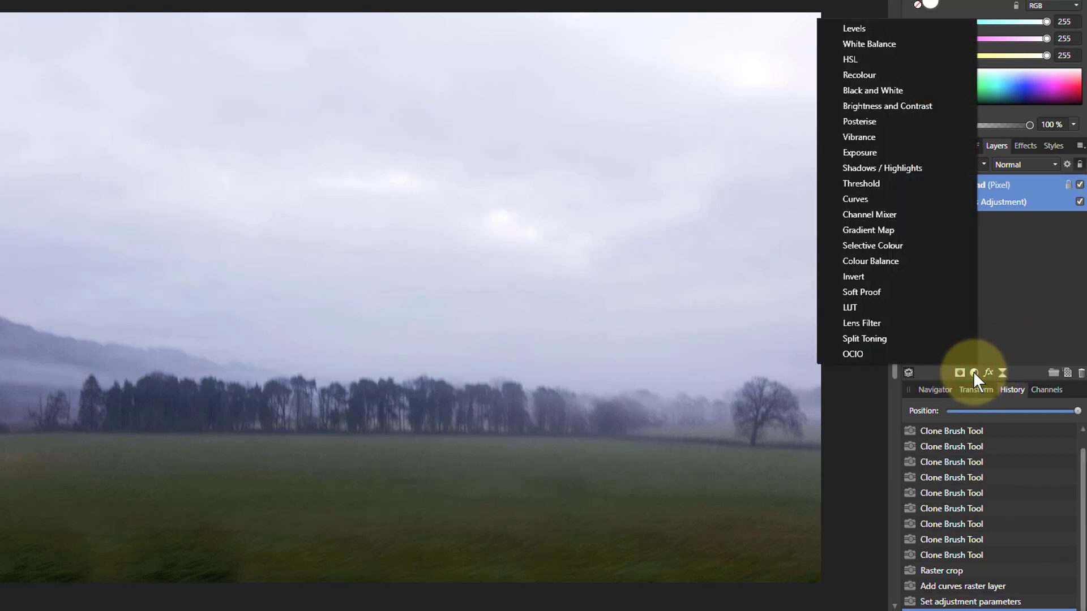
pyautogui.moveTo(868, 230)
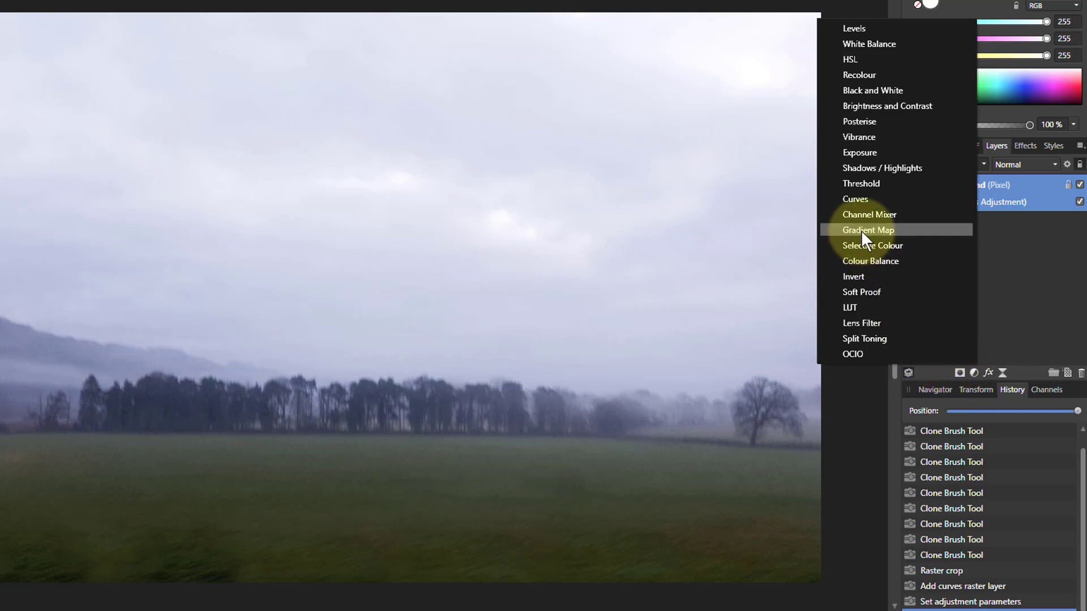
pyautogui.click(868, 230)
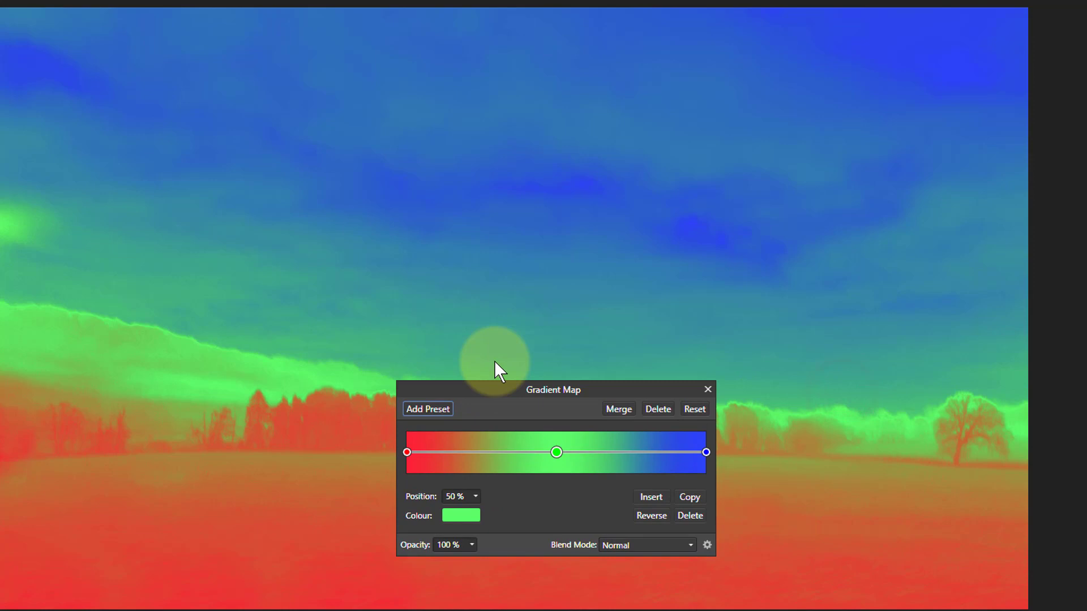
pyautogui.moveTo(553, 389); pyautogui.dragTo(619, 354)
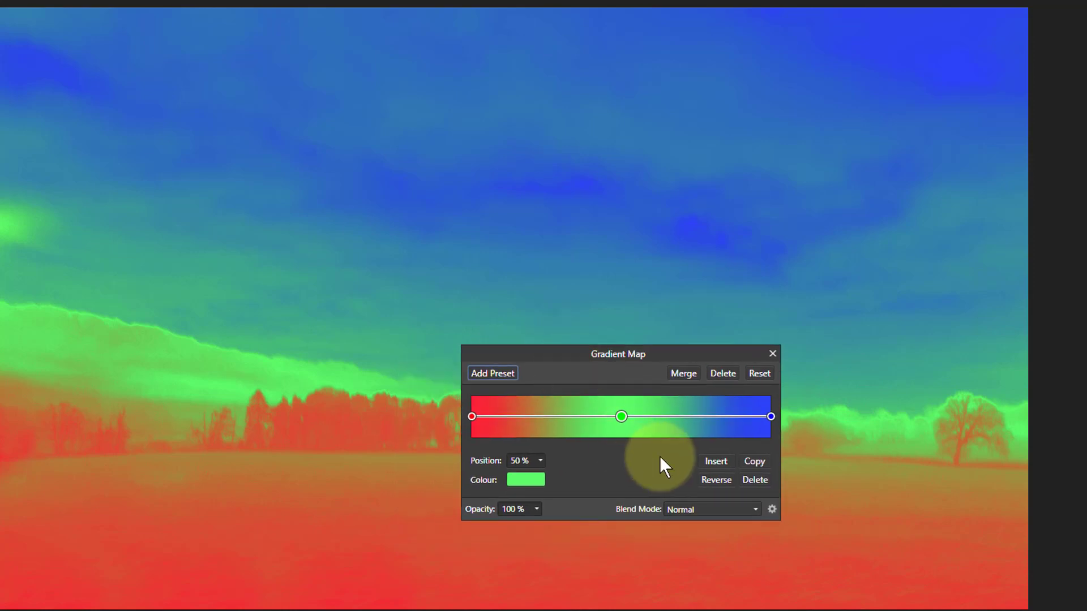
pyautogui.moveTo(618, 353); pyautogui.dragTo(623, 372)
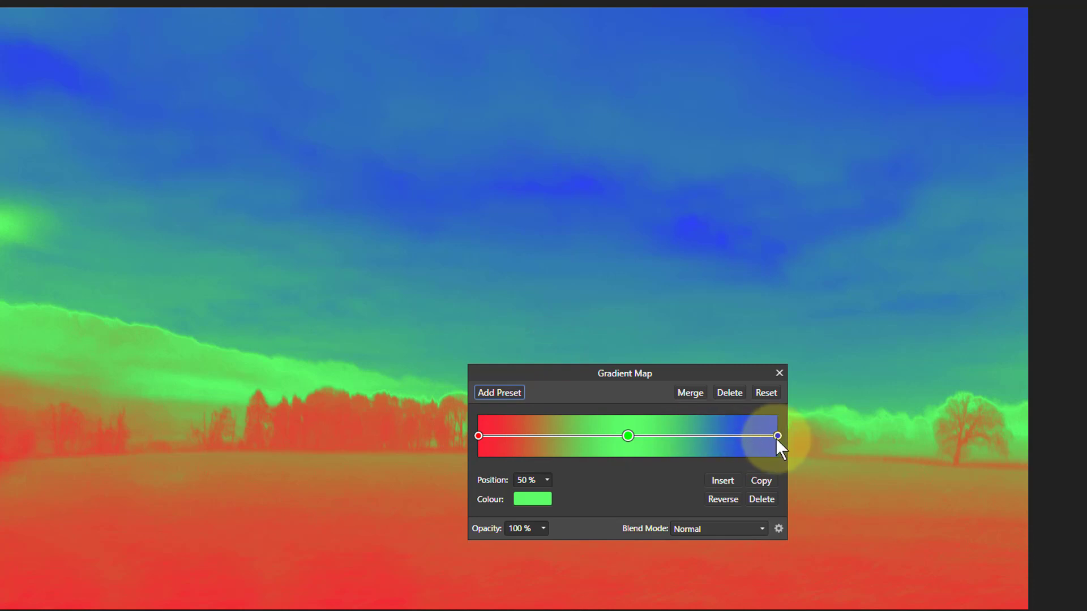
pyautogui.moveTo(797, 450)
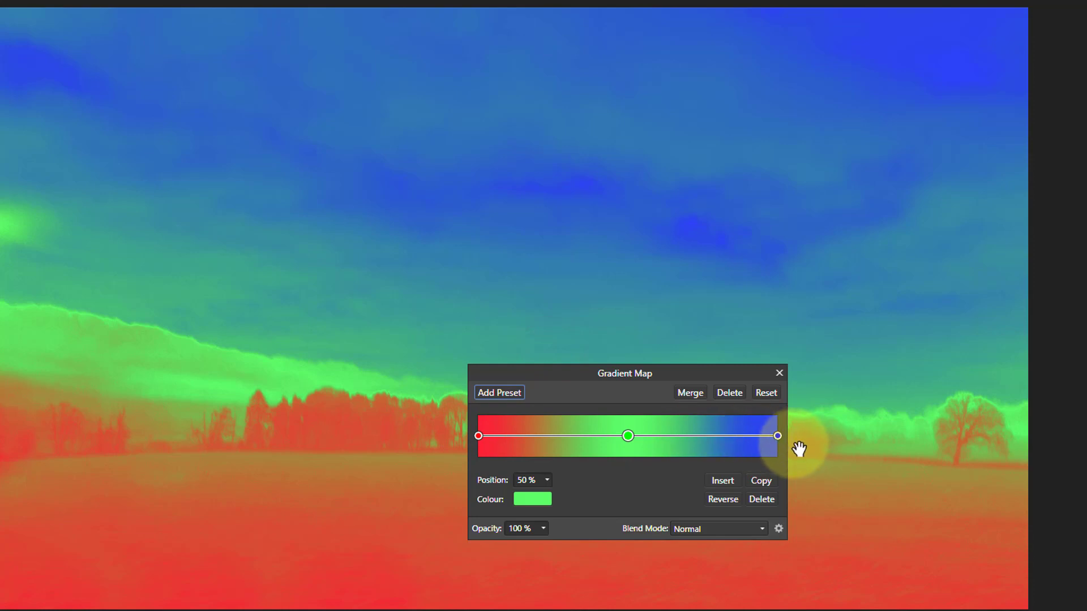
pyautogui.moveTo(808, 172)
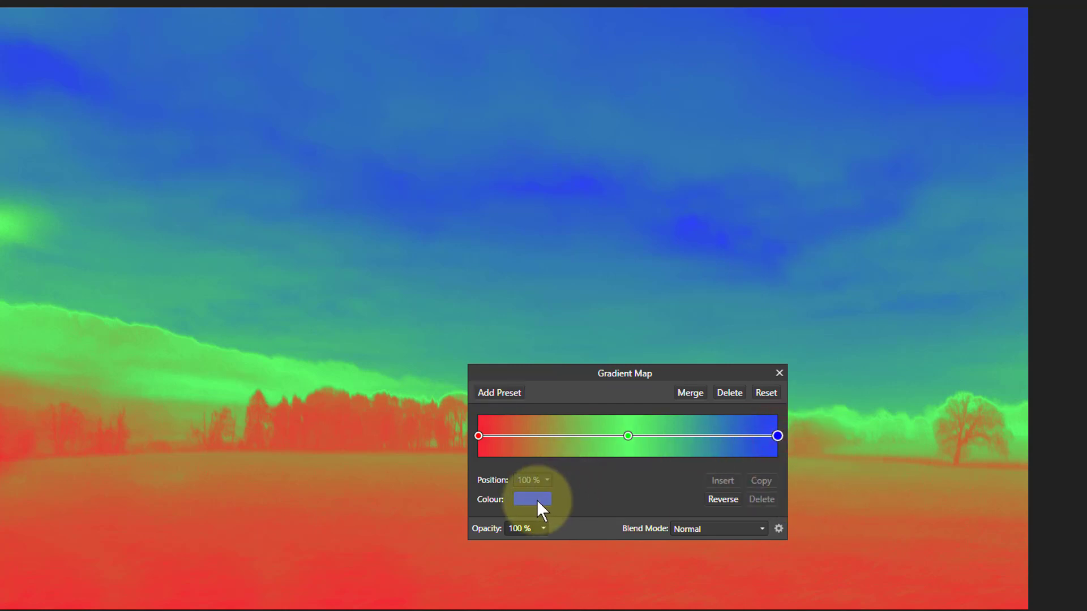
# Set the gradient's end stop to a strong pale yellow for the brightest tones
pyautogui.click(531, 499)
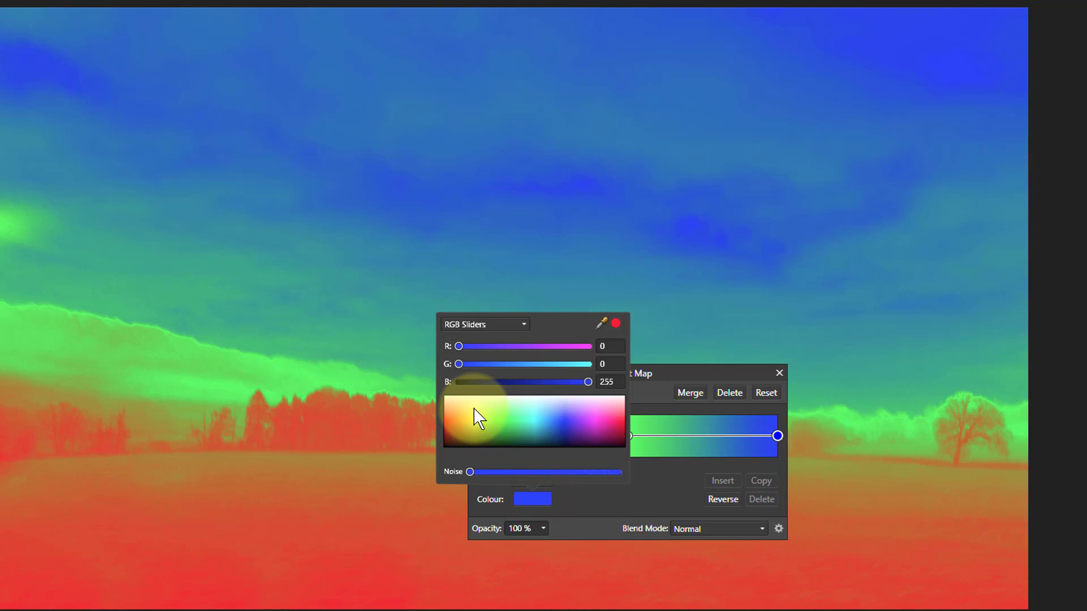
pyautogui.click(486, 419)
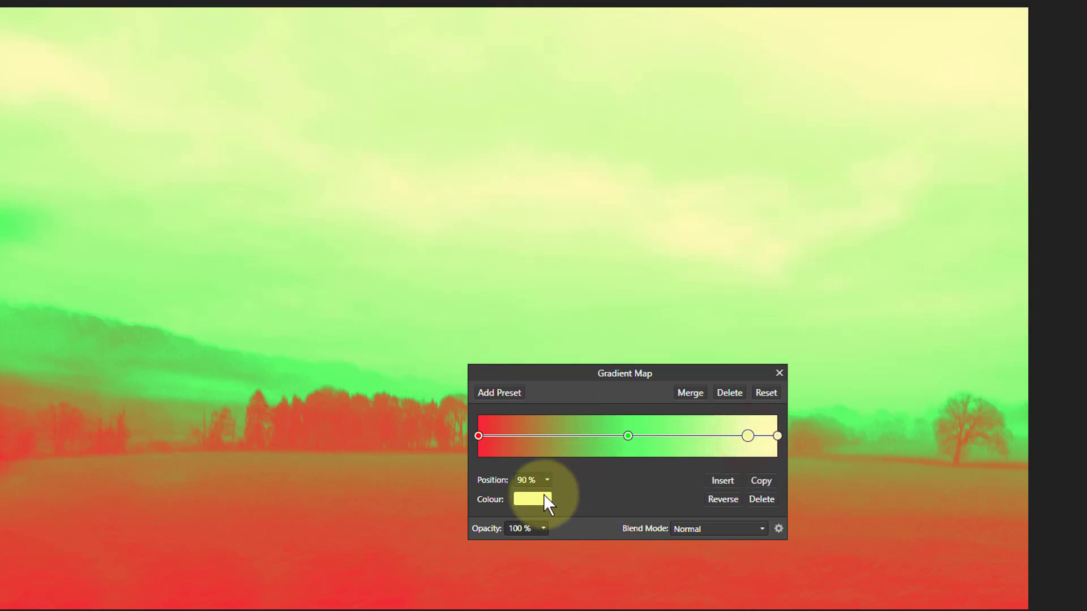
pyautogui.click(532, 499)
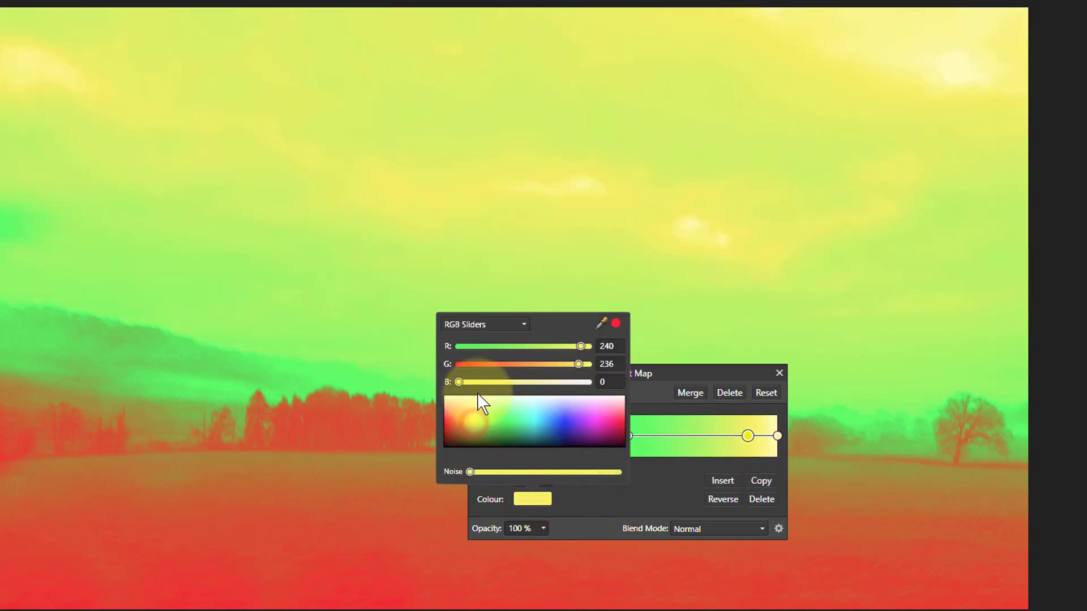
pyautogui.moveTo(578, 363); pyautogui.dragTo(588, 363)
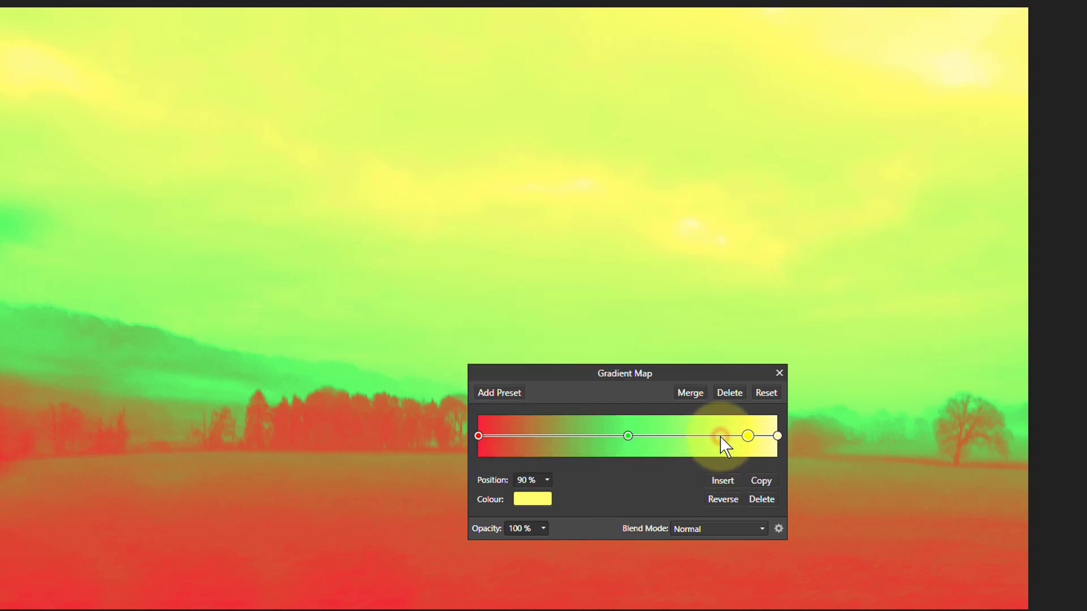
# Colour the 69% stop a pure bright red (R 233, G 0, B 0), turning the sky red
pyautogui.click(532, 498)
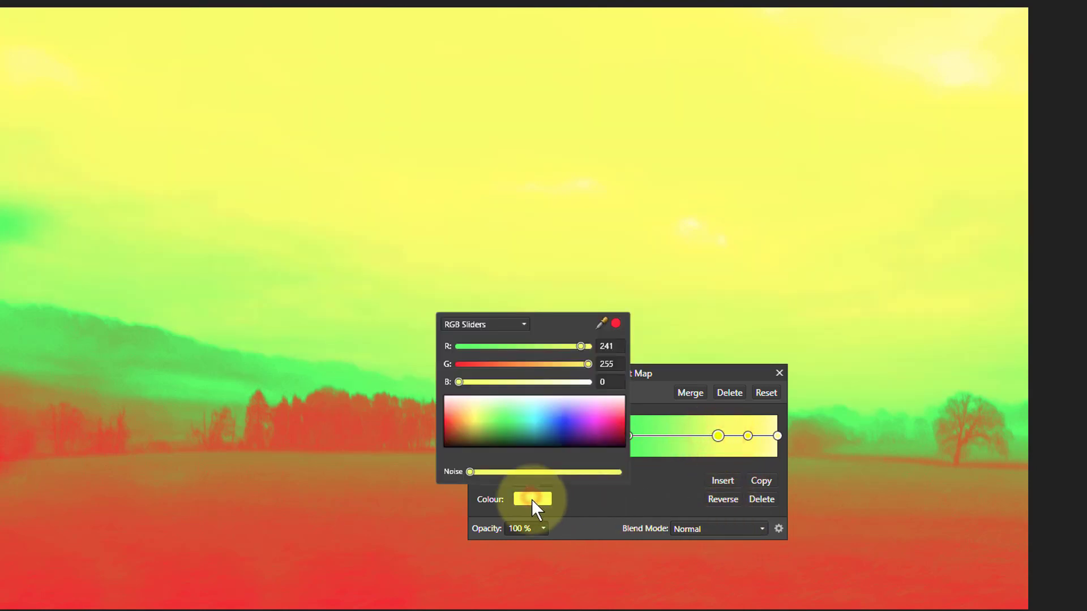
pyautogui.click(450, 430)
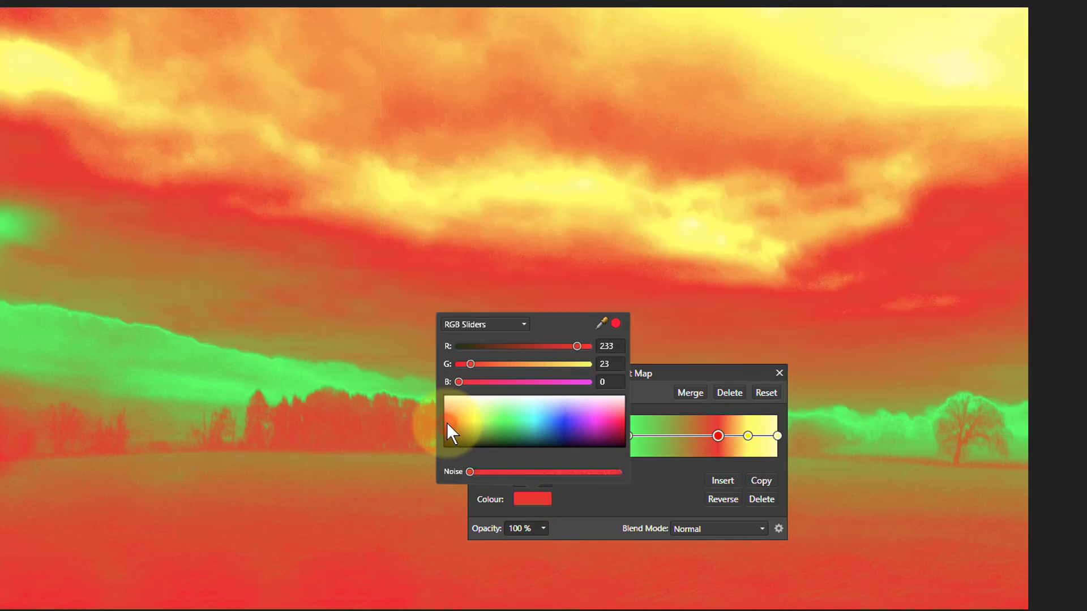
pyautogui.moveTo(468, 364); pyautogui.dragTo(457, 364)
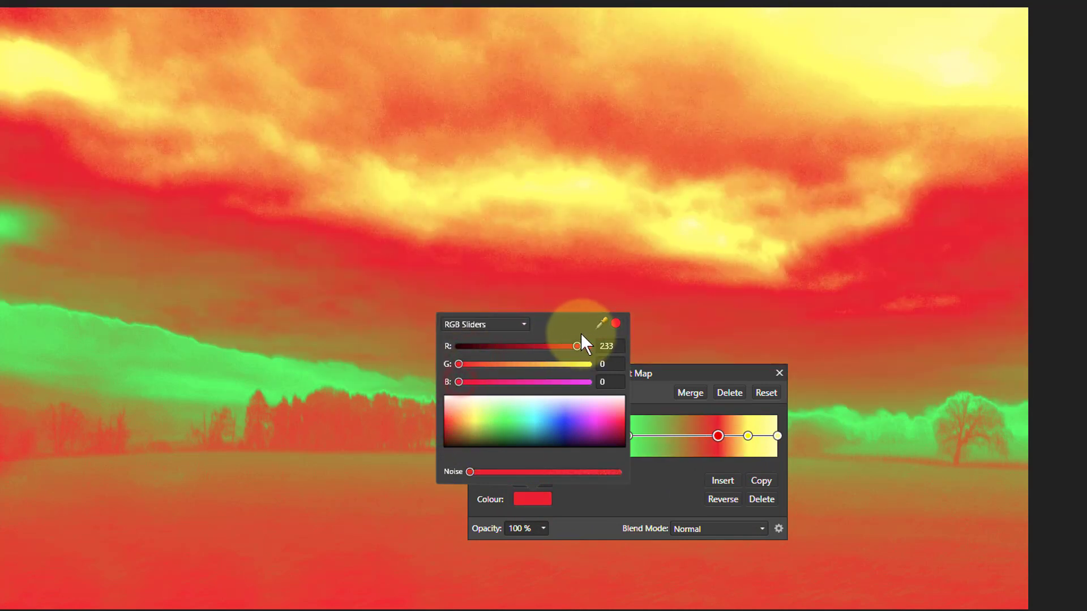
pyautogui.moveTo(578, 347); pyautogui.dragTo(587, 346)
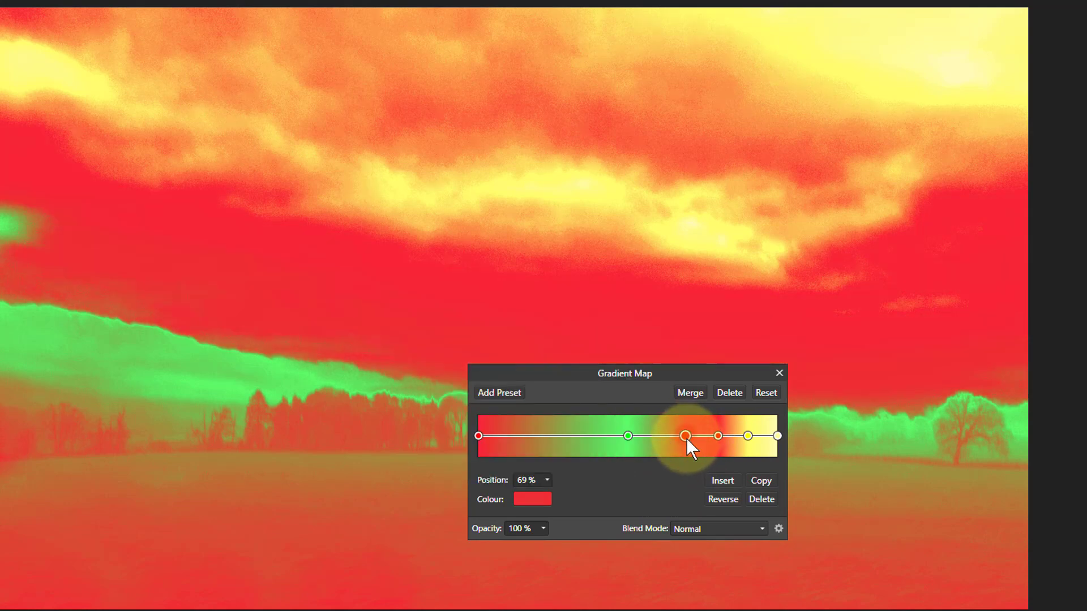
# Recolour the 69% stop to a deep purple (R 56, G 0, B about 53) for the lower sky band
pyautogui.click(532, 500)
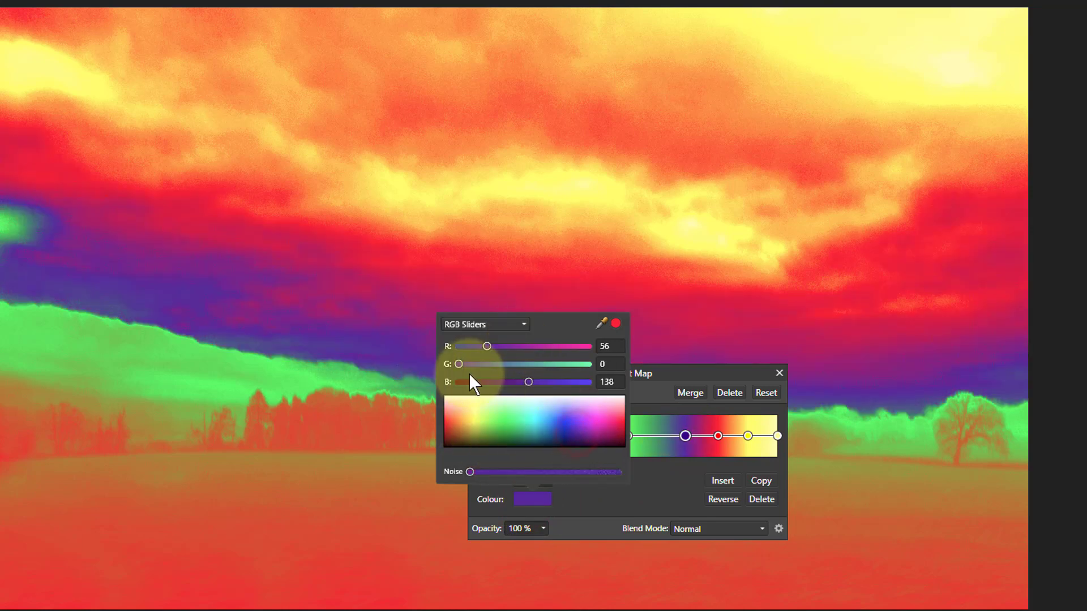
pyautogui.moveTo(529, 381); pyautogui.dragTo(512, 381)
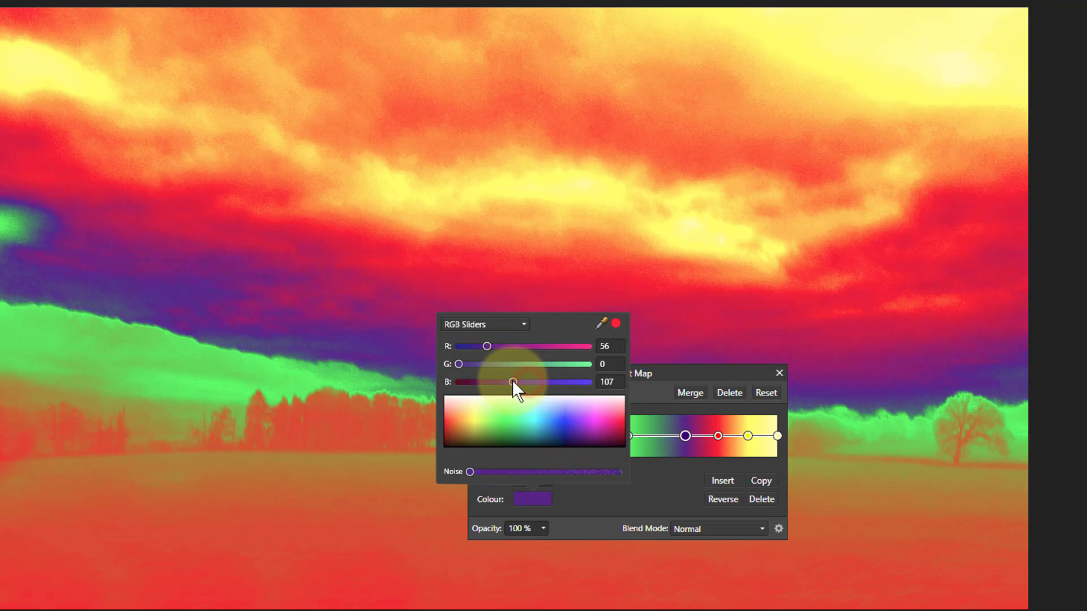
pyautogui.moveTo(512, 381); pyautogui.dragTo(484, 382)
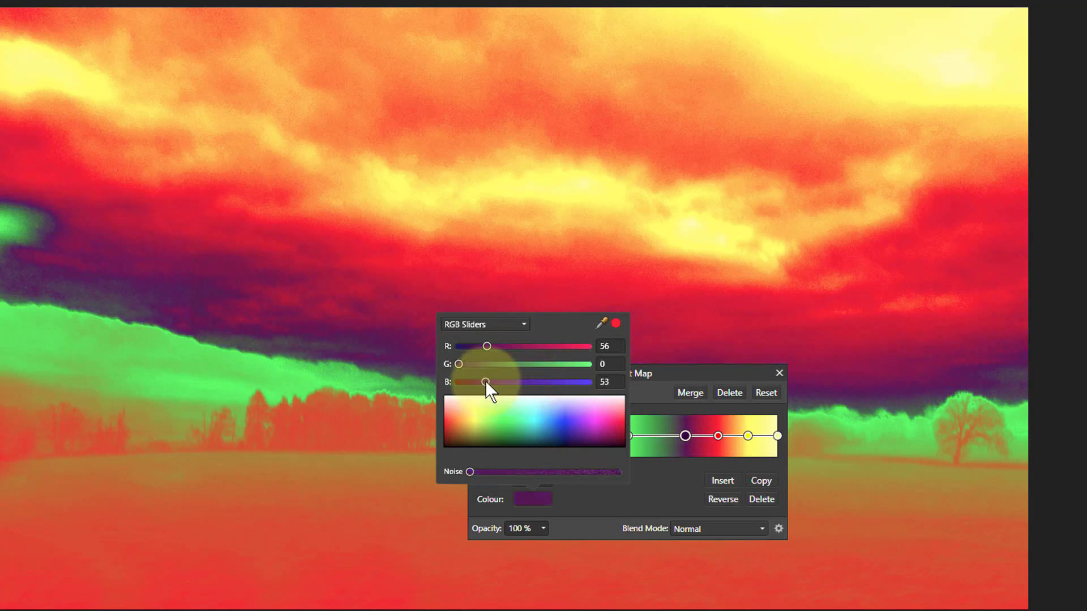
pyautogui.moveTo(485, 381); pyautogui.dragTo(488, 382)
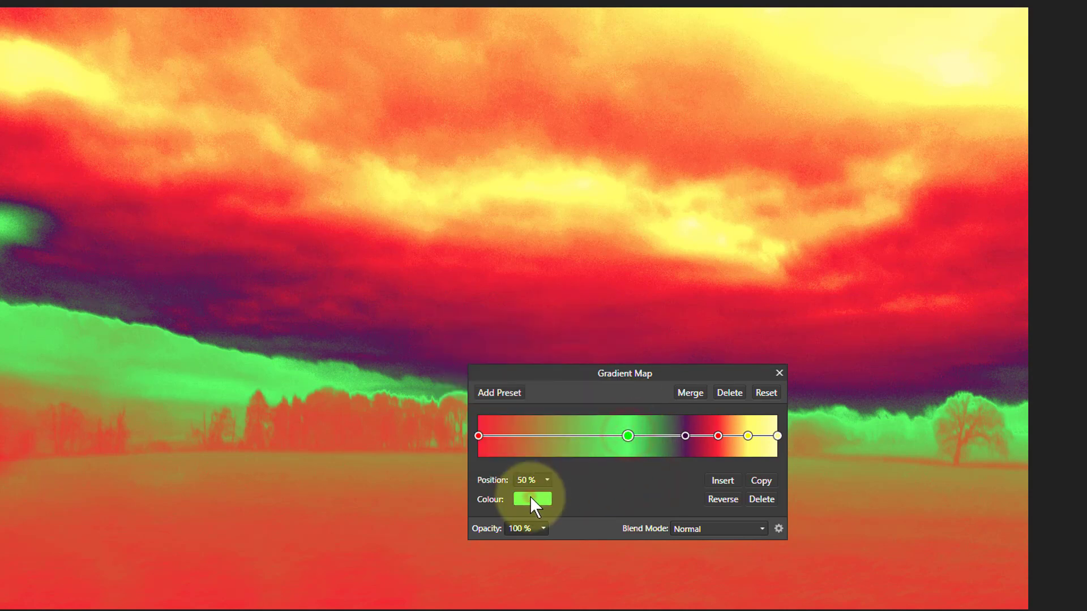
pyautogui.click(532, 499)
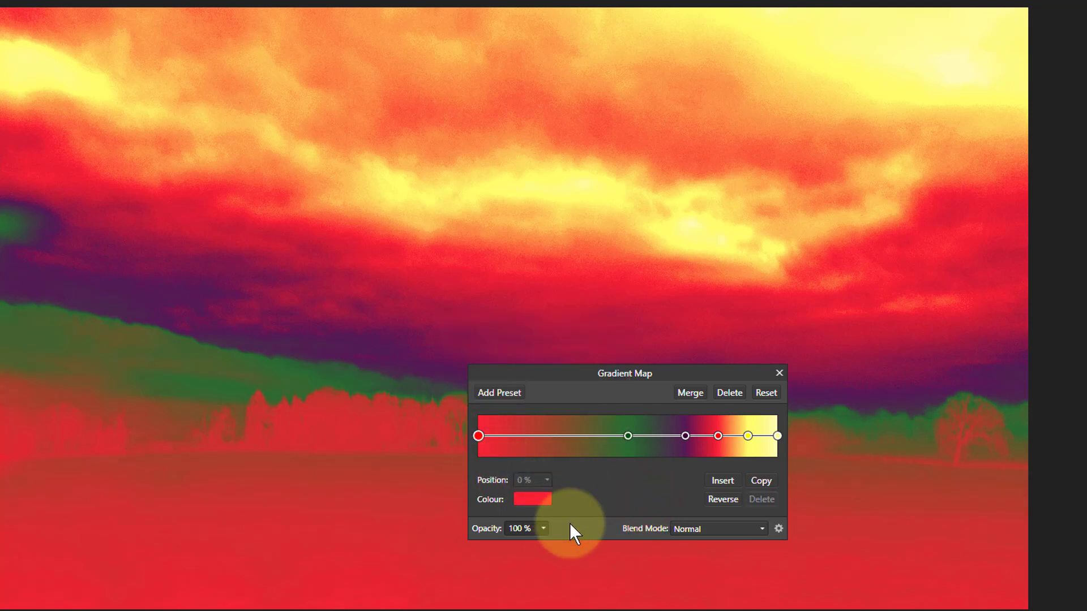
# Make the first gradient stop black and reposition the purple stop between green and red
pyautogui.click(533, 499)
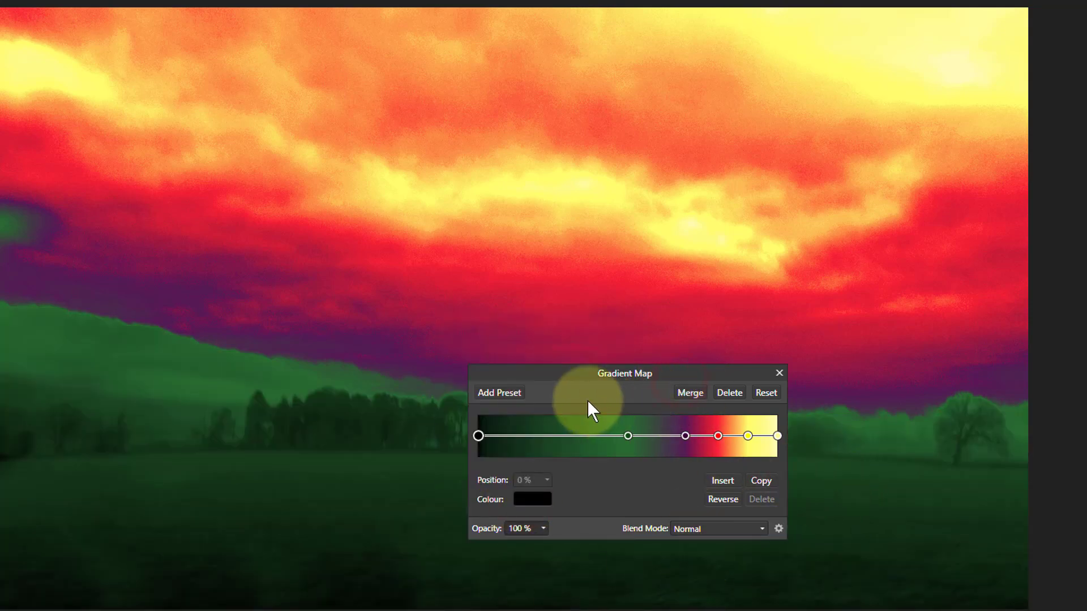
pyautogui.moveTo(623, 372); pyautogui.dragTo(791, 492)
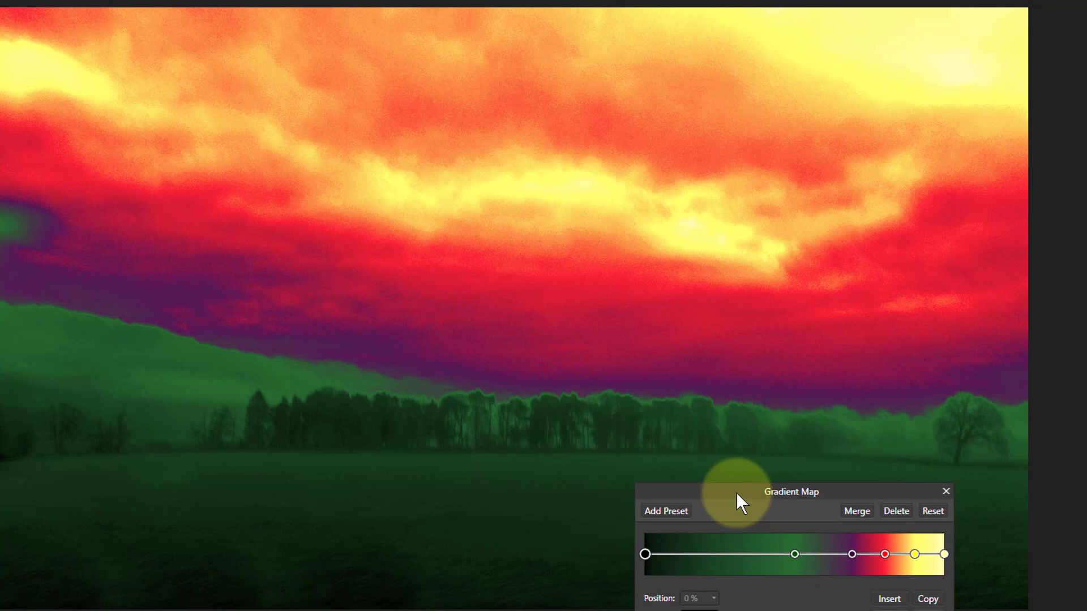
pyautogui.moveTo(792, 491); pyautogui.dragTo(595, 354)
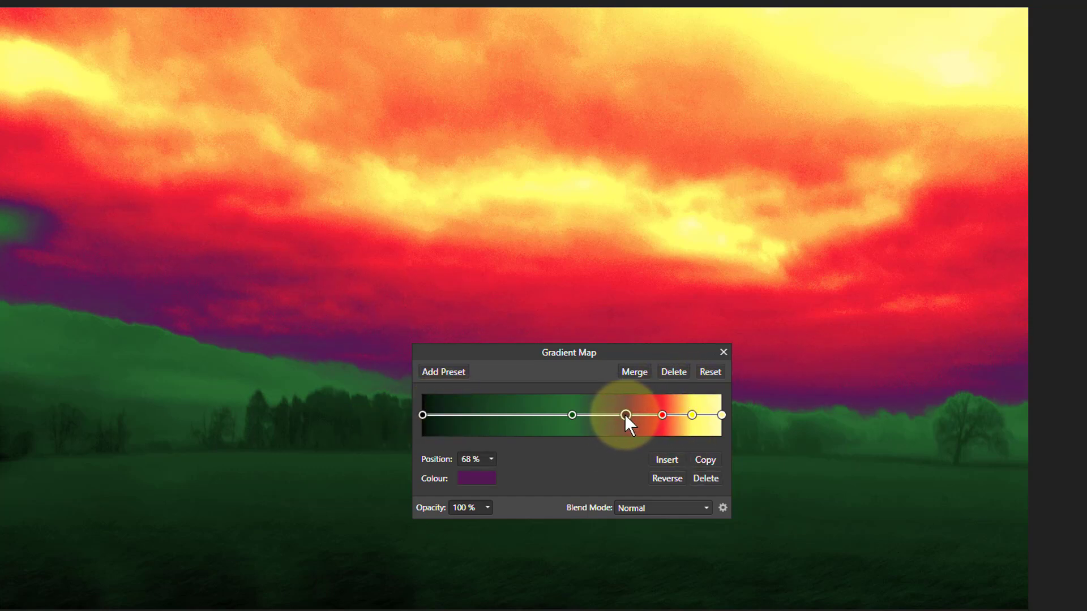
pyautogui.moveTo(625, 415); pyautogui.dragTo(608, 416)
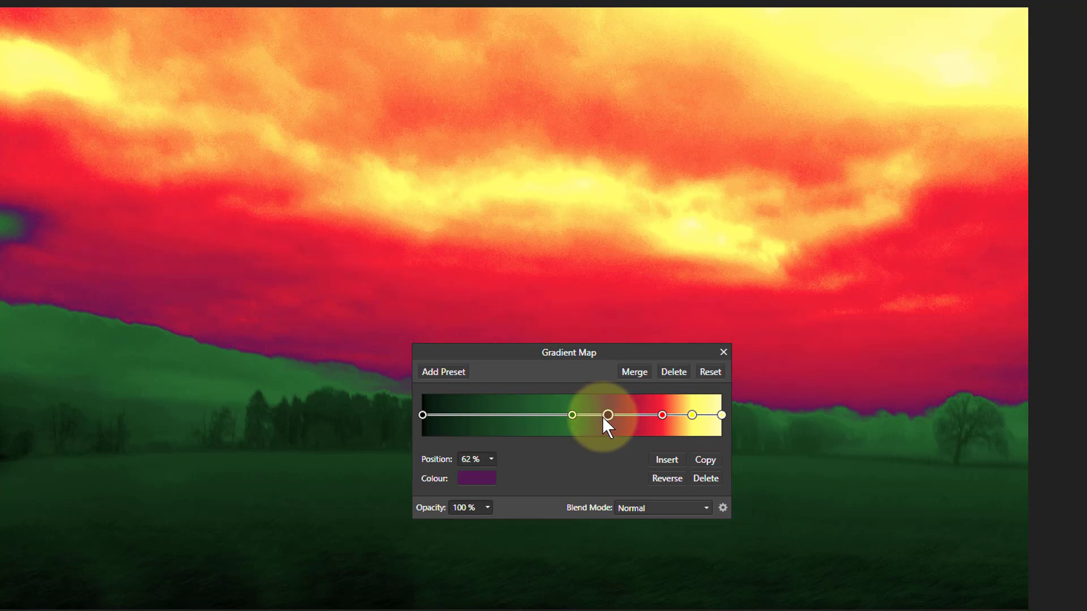
pyautogui.moveTo(609, 414); pyautogui.dragTo(571, 414)
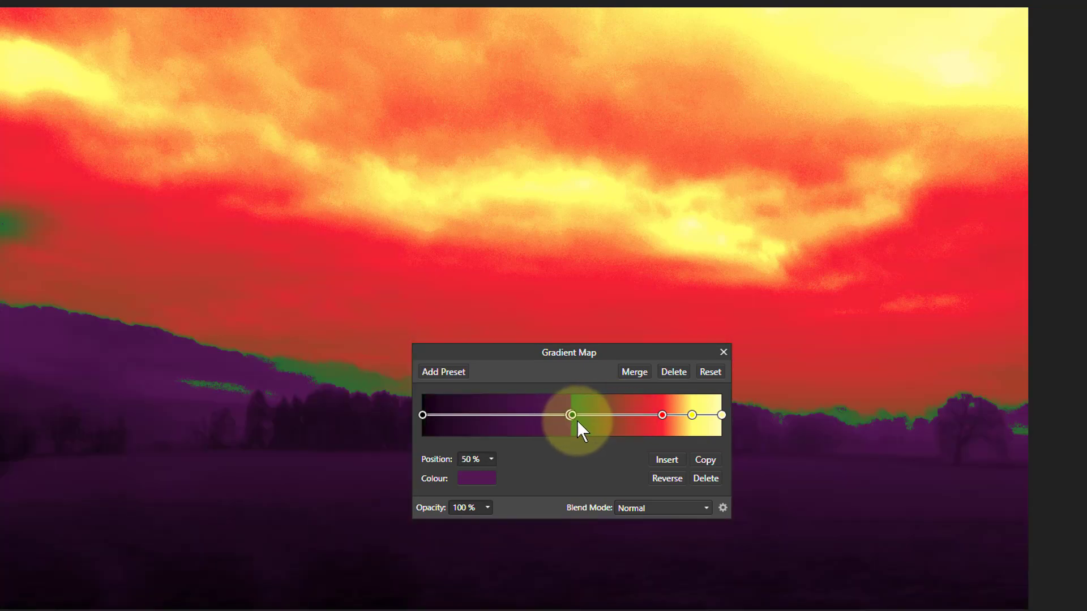
pyautogui.moveTo(570, 415); pyautogui.dragTo(612, 416)
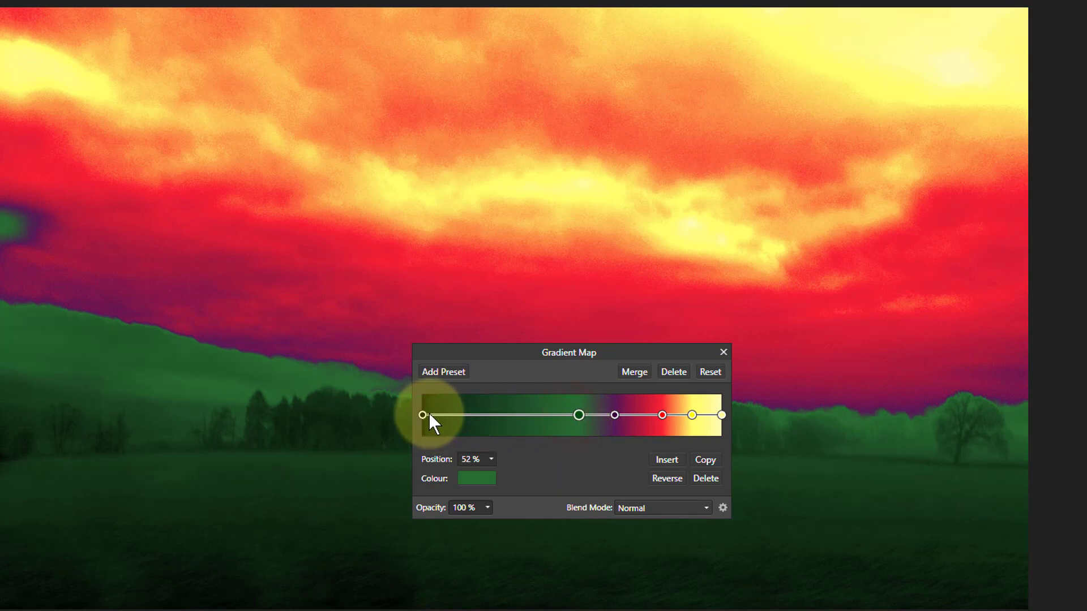
# Duplicate the black stop and place the copy at 39% so trees and field turn nearly black
pyautogui.click(578, 415)
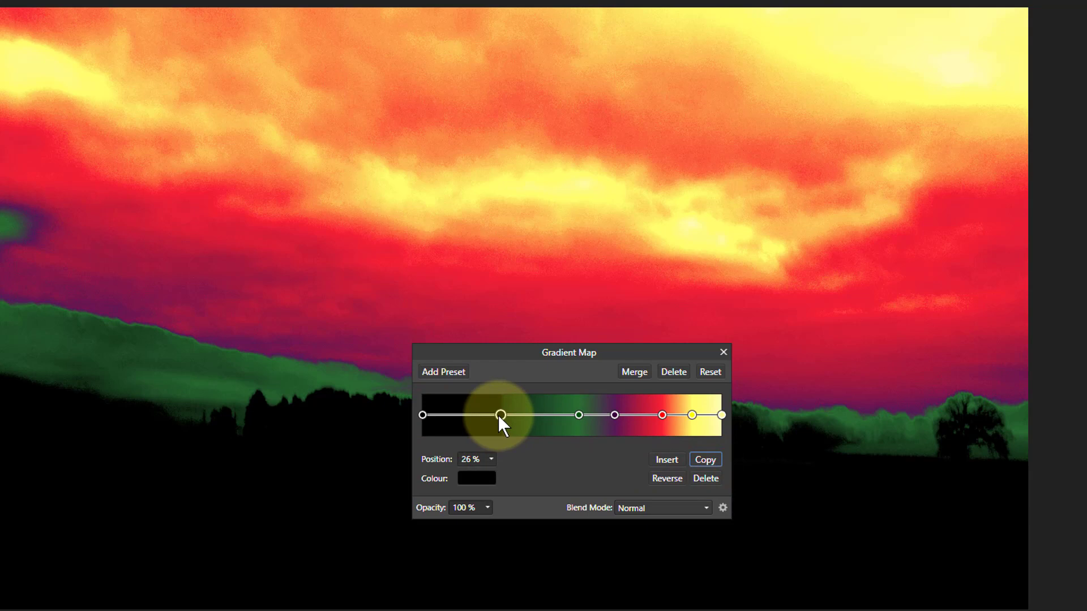
pyautogui.moveTo(501, 415); pyautogui.dragTo(528, 415)
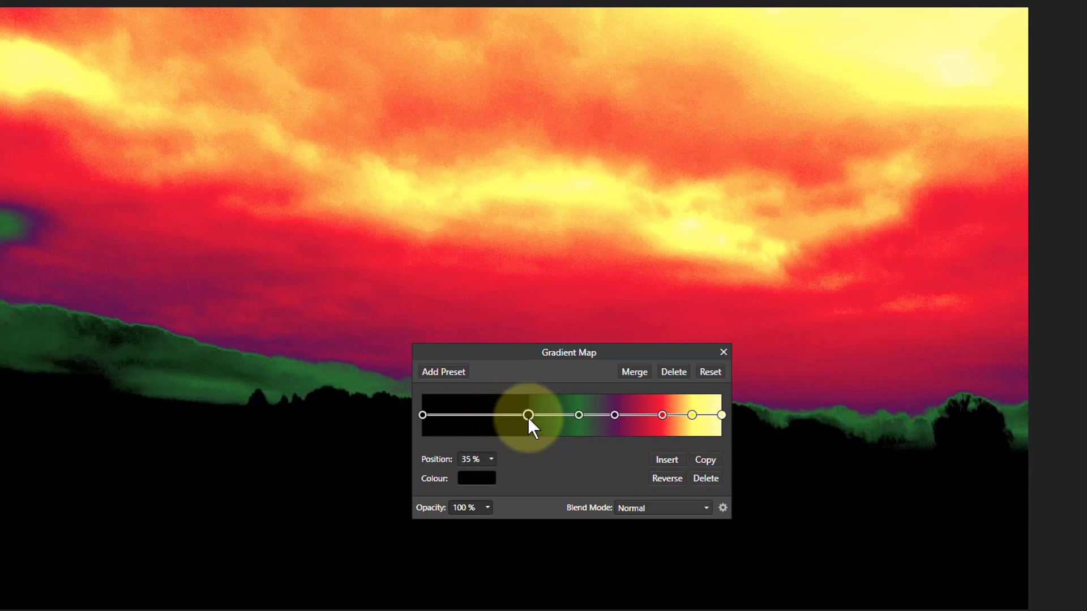
pyautogui.moveTo(527, 415); pyautogui.dragTo(539, 415)
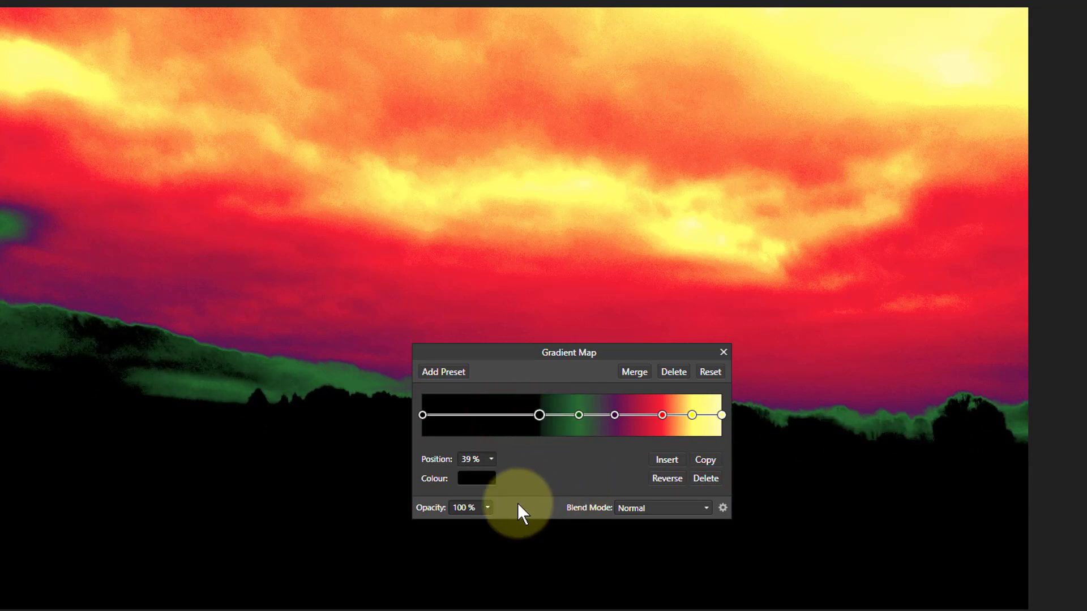
pyautogui.moveTo(444, 503)
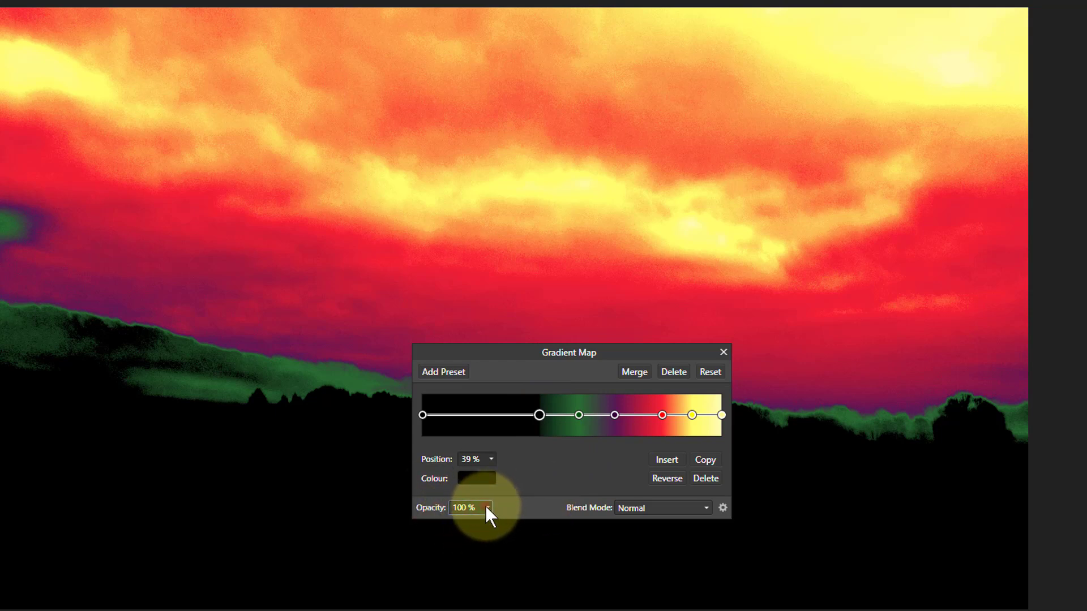
# Lower the gradient map's opacity to 57% so the original misty scene shows through
pyautogui.click(485, 507)
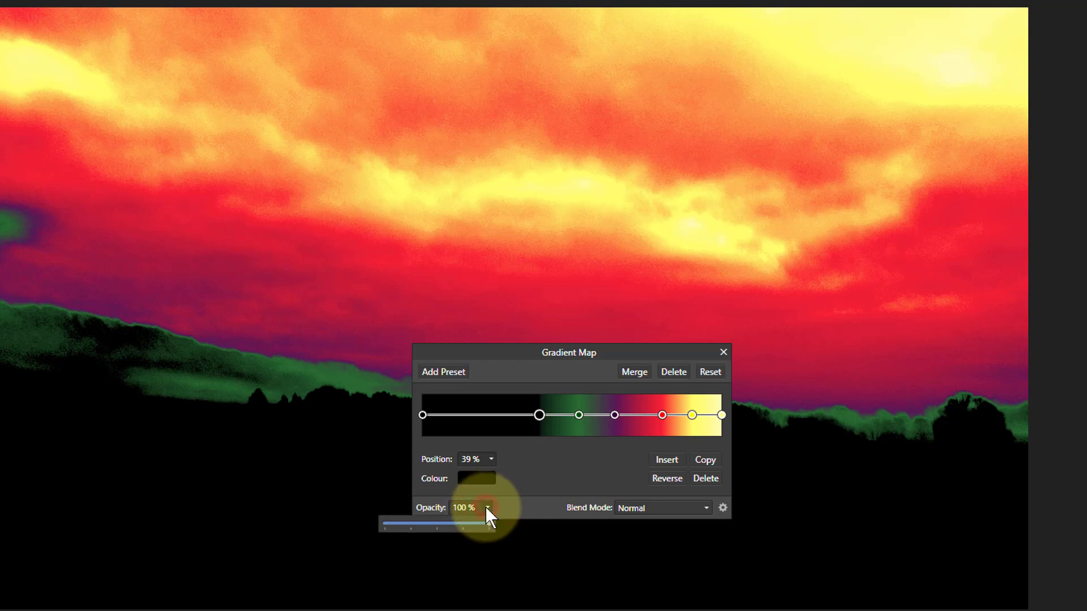
pyautogui.moveTo(489, 523); pyautogui.dragTo(455, 523)
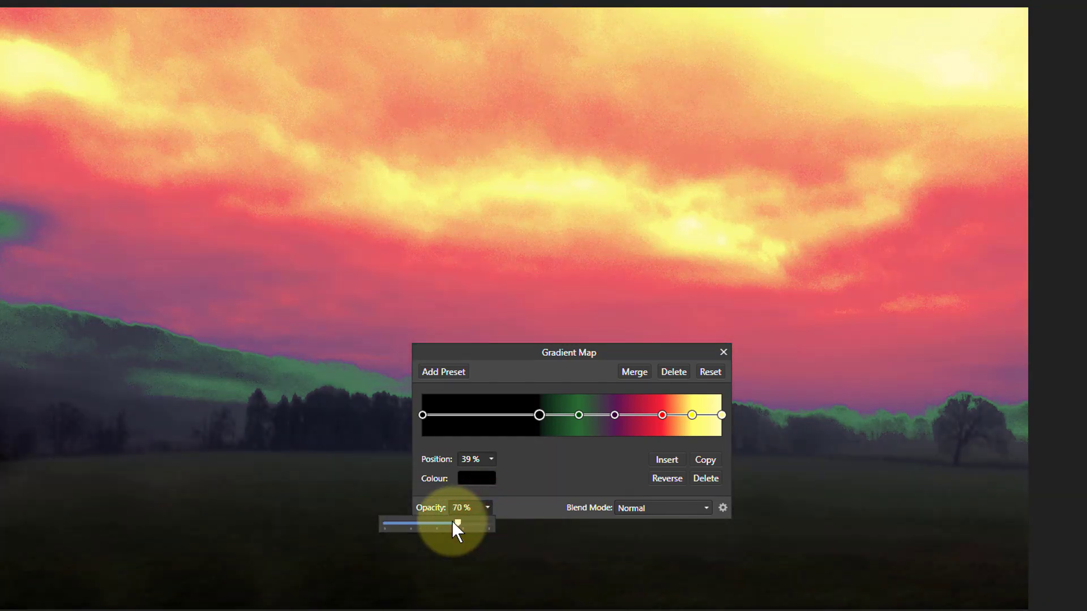
pyautogui.moveTo(456, 523); pyautogui.dragTo(445, 523)
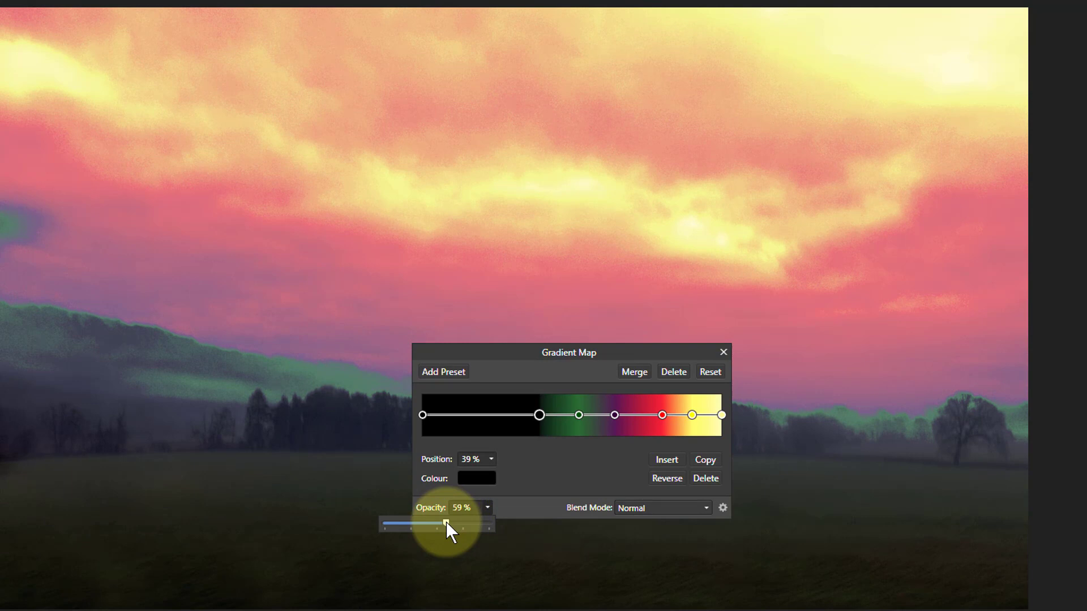
pyautogui.moveTo(445, 524); pyautogui.dragTo(444, 523)
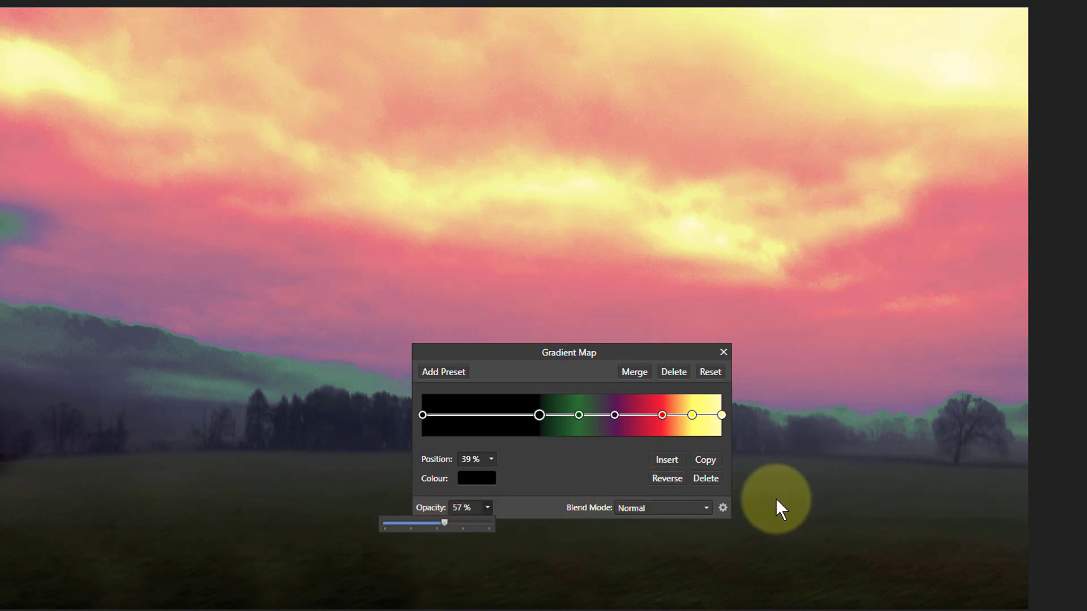
pyautogui.moveTo(416, 490)
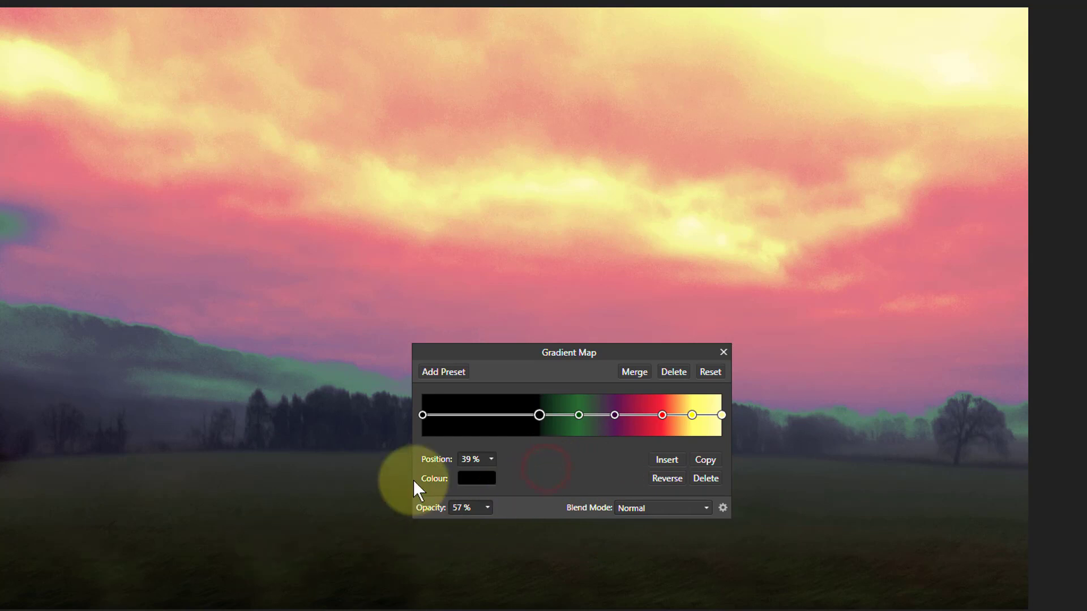
pyautogui.moveTo(611, 444)
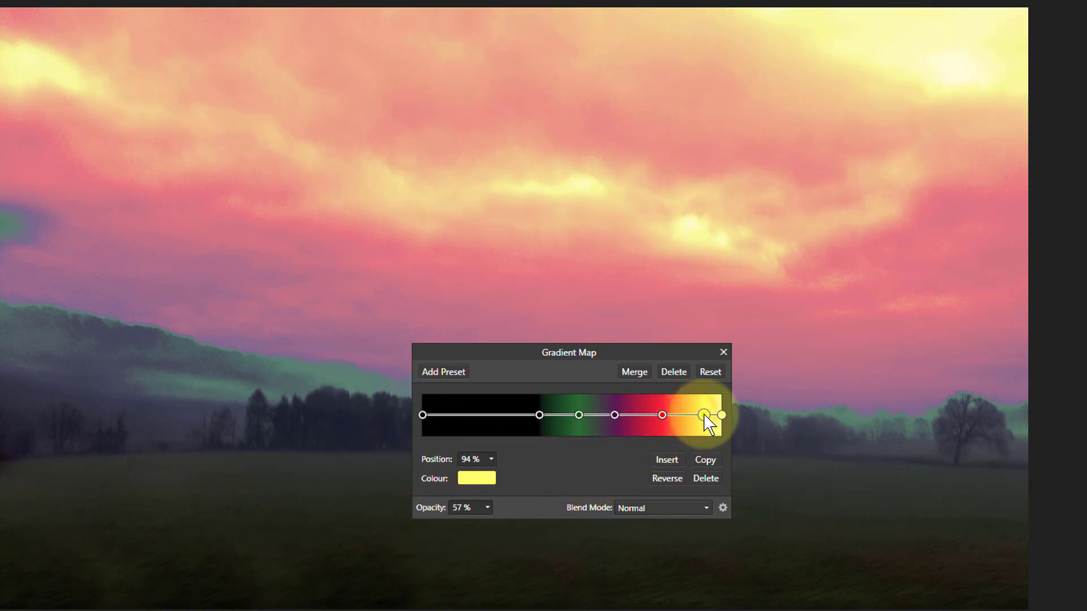
# Nudge the yellow stop near 91% and shift the red stop toward 82-84%, keeping a pale-yellow streak
pyautogui.moveTo(705, 415); pyautogui.dragTo(695, 416)
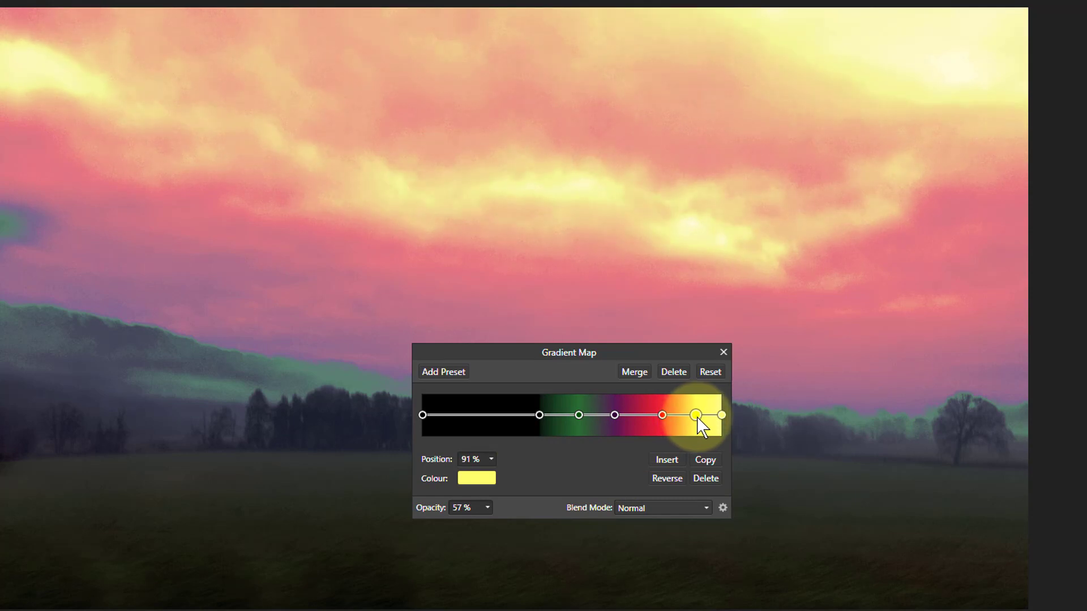
pyautogui.moveTo(695, 414); pyautogui.dragTo(706, 416)
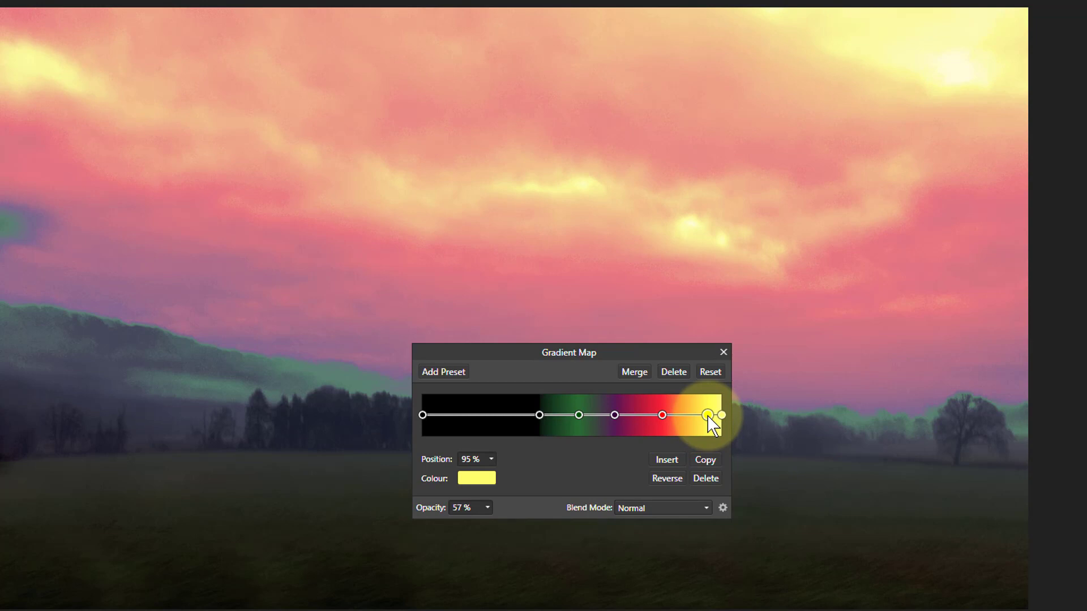
pyautogui.moveTo(939, 63)
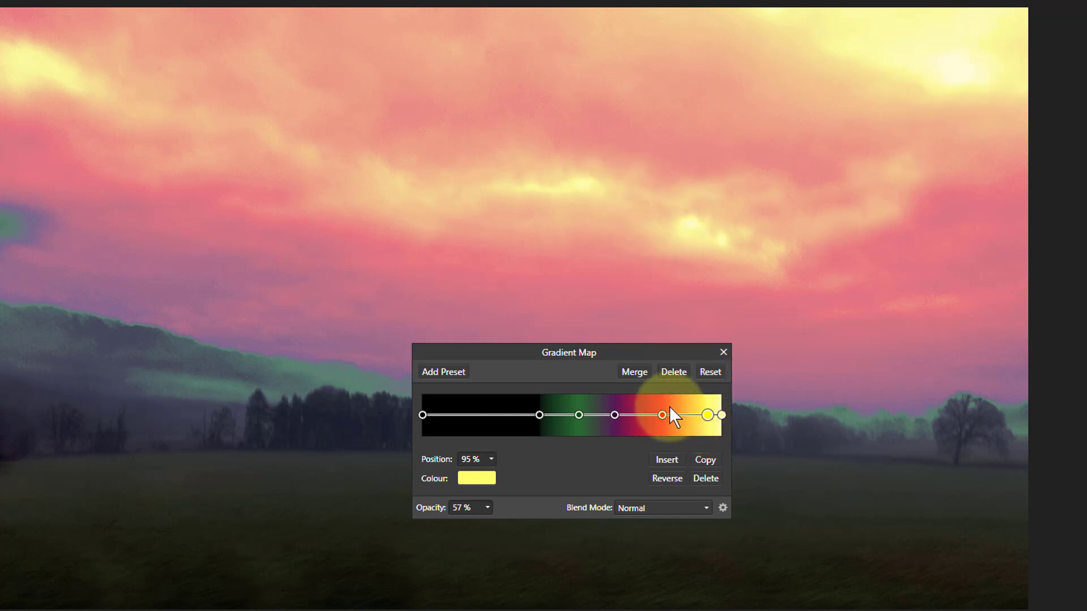
pyautogui.moveTo(662, 414); pyautogui.dragTo(672, 415)
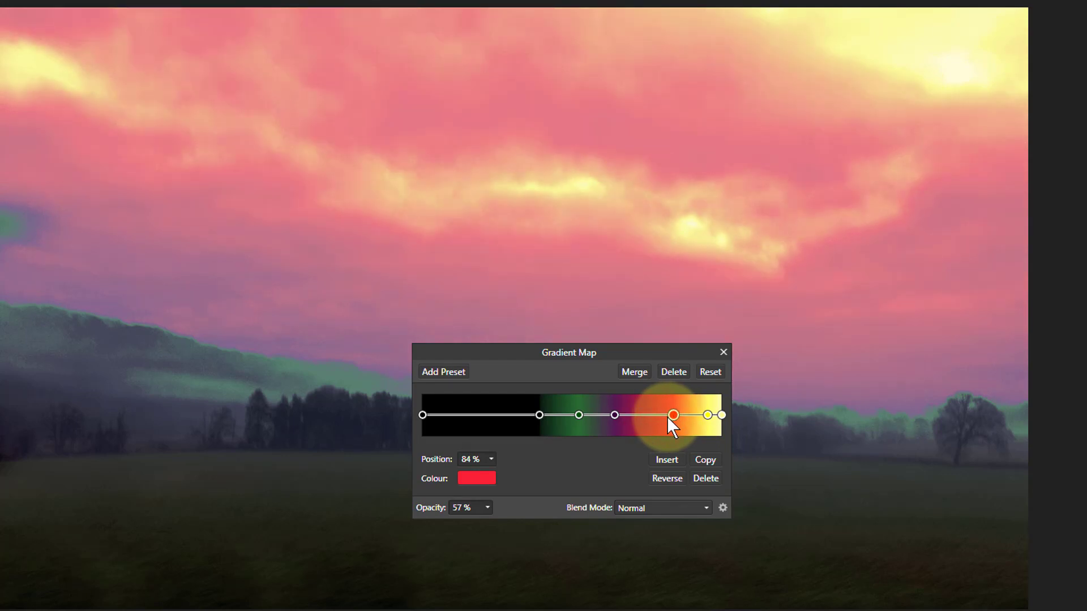
pyautogui.moveTo(672, 415); pyautogui.dragTo(676, 419)
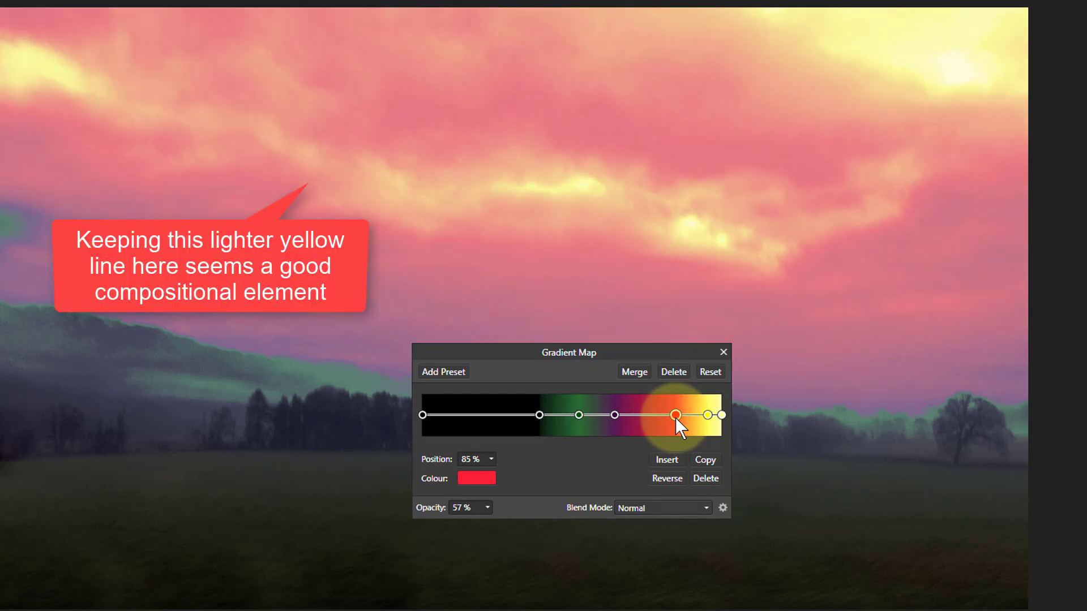
pyautogui.moveTo(677, 416); pyautogui.dragTo(667, 415)
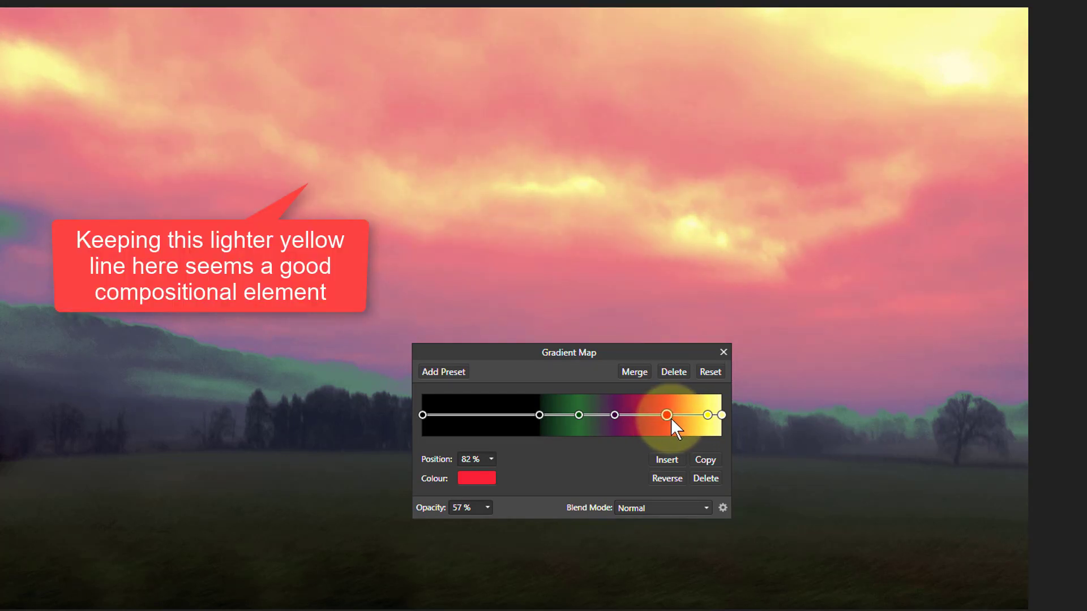
pyautogui.moveTo(666, 415); pyautogui.dragTo(614, 415)
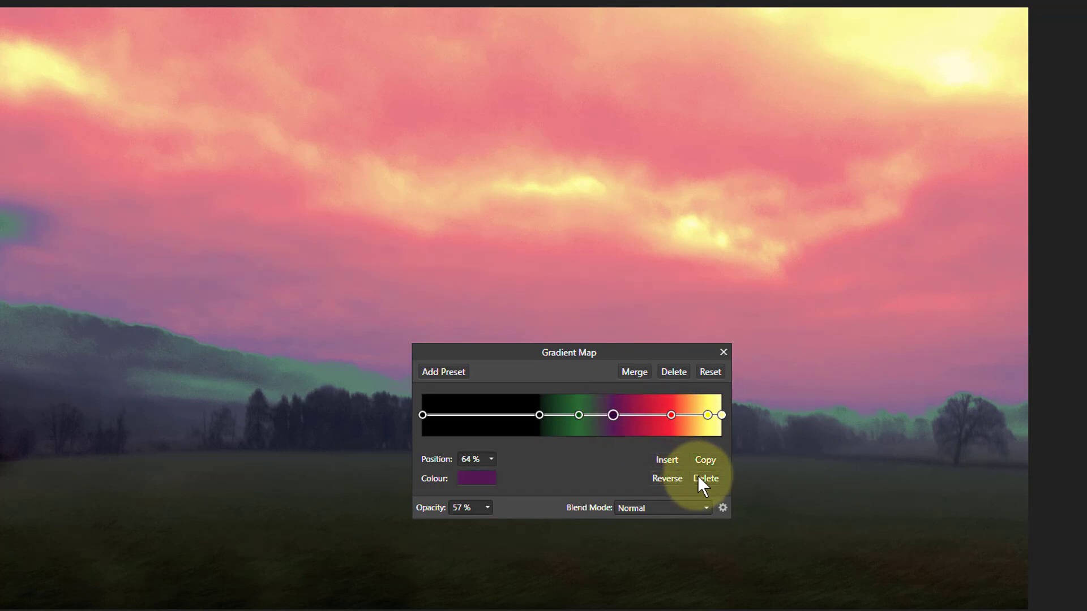
# Spread a purple stop to about 75% across the lower sky and readjust the red stop
pyautogui.moveTo(614, 415); pyautogui.dragTo(640, 414)
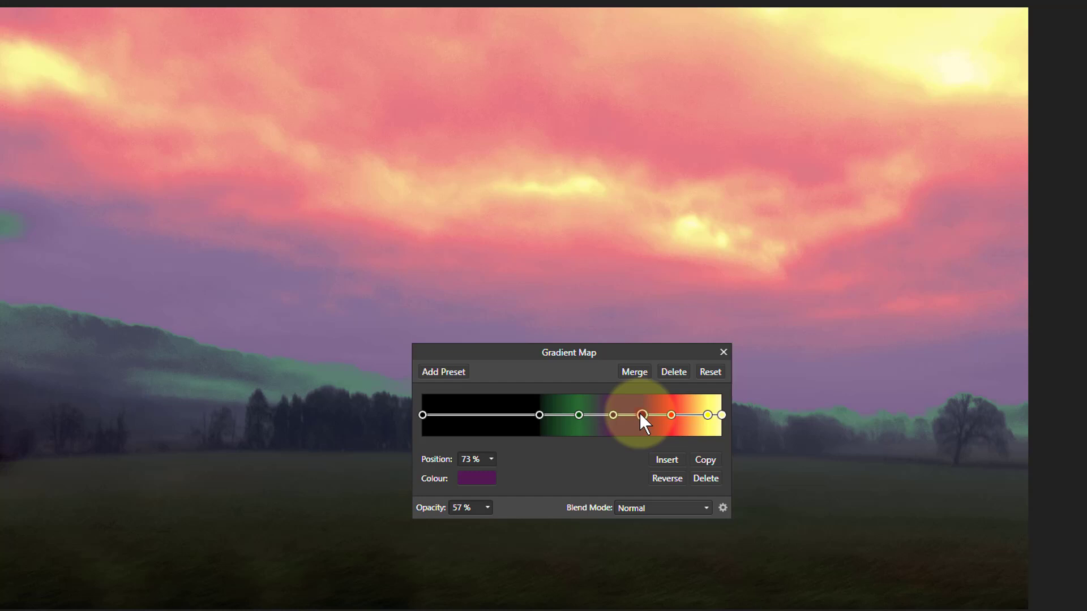
pyautogui.moveTo(638, 414); pyautogui.dragTo(643, 414)
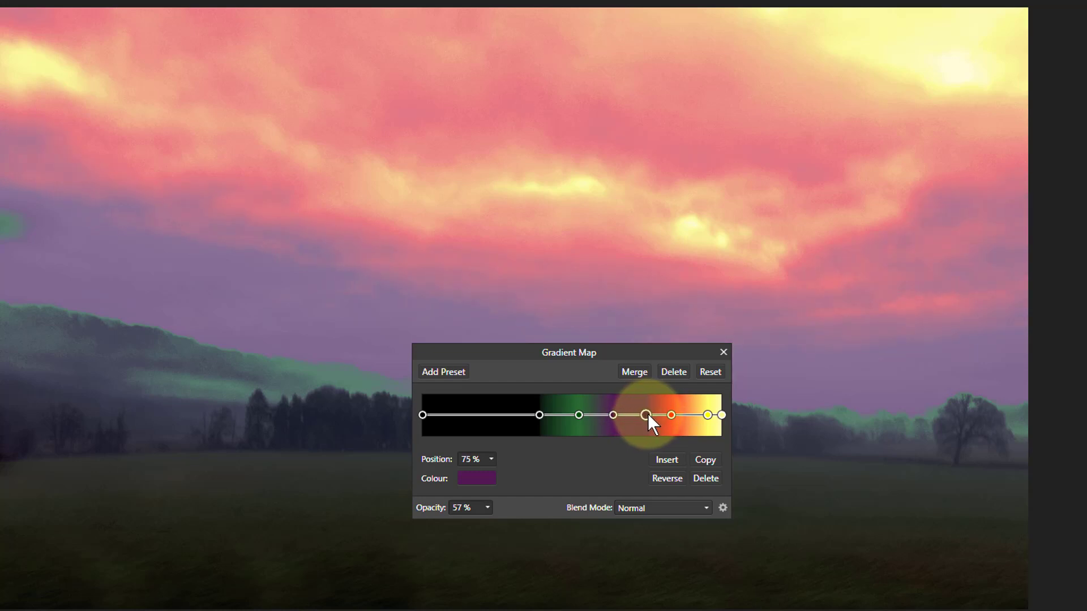
pyautogui.moveTo(647, 414); pyautogui.dragTo(675, 416)
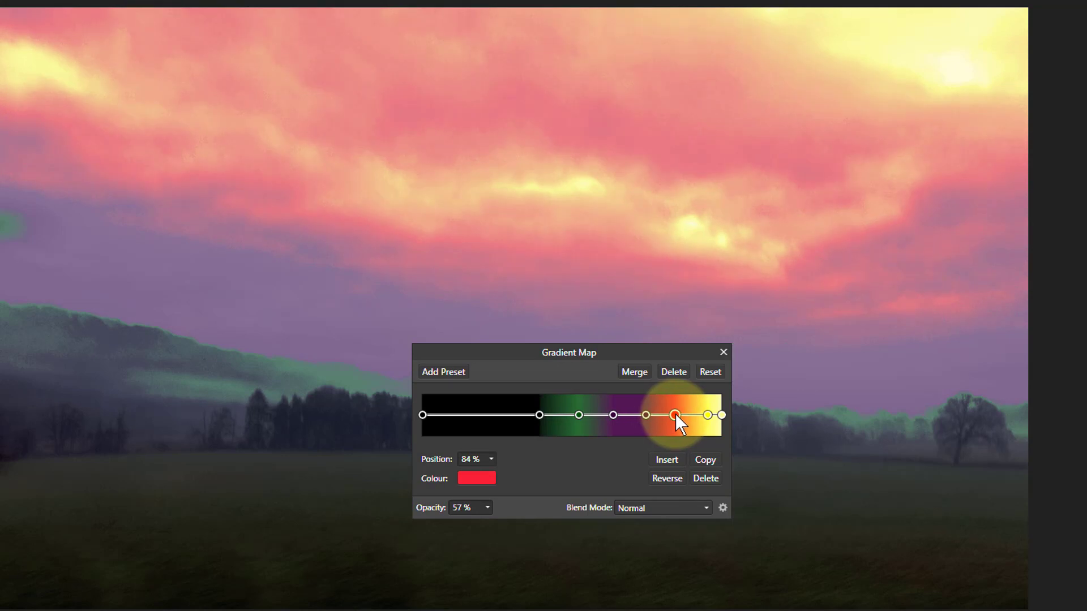
pyautogui.moveTo(676, 415); pyautogui.dragTo(671, 416)
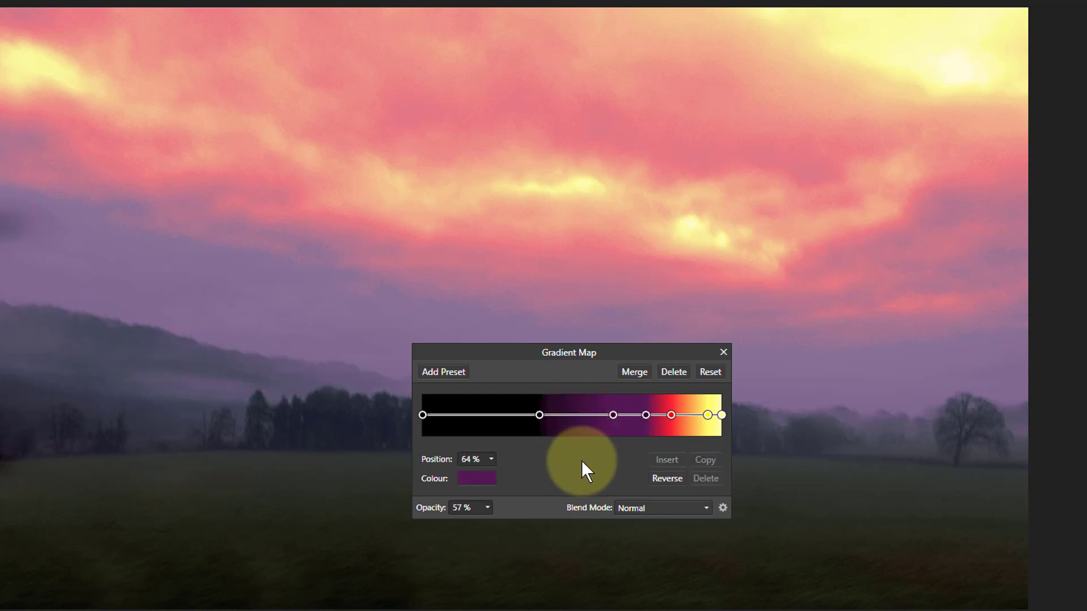
# Remove the green stop from the gradient and extend black to 51%, leaving misty purple hills
pyautogui.moveTo(613, 415); pyautogui.dragTo(579, 415)
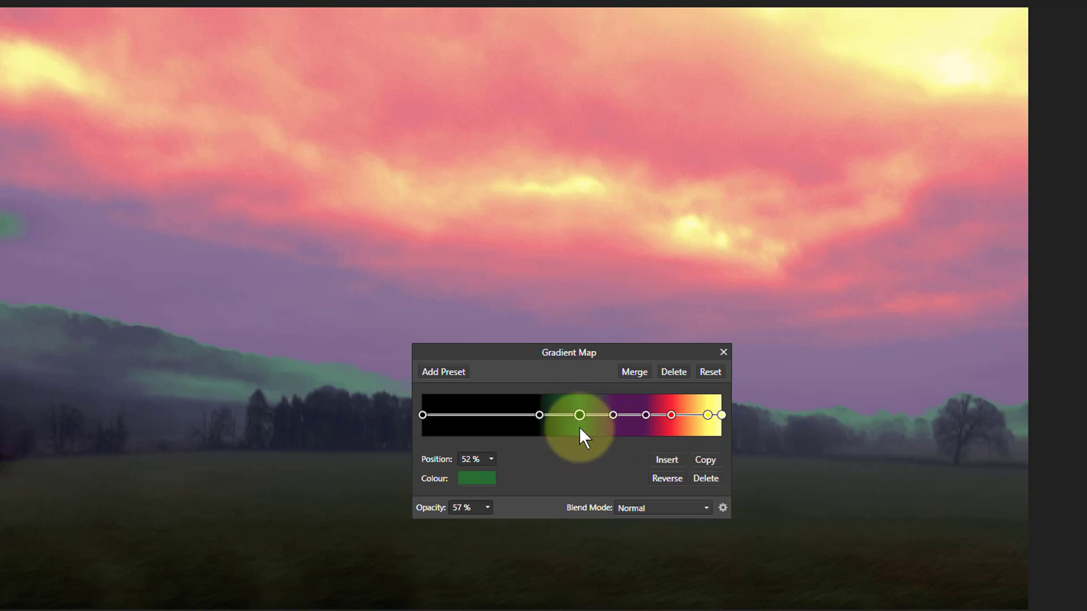
pyautogui.moveTo(580, 433); pyautogui.dragTo(581, 421)
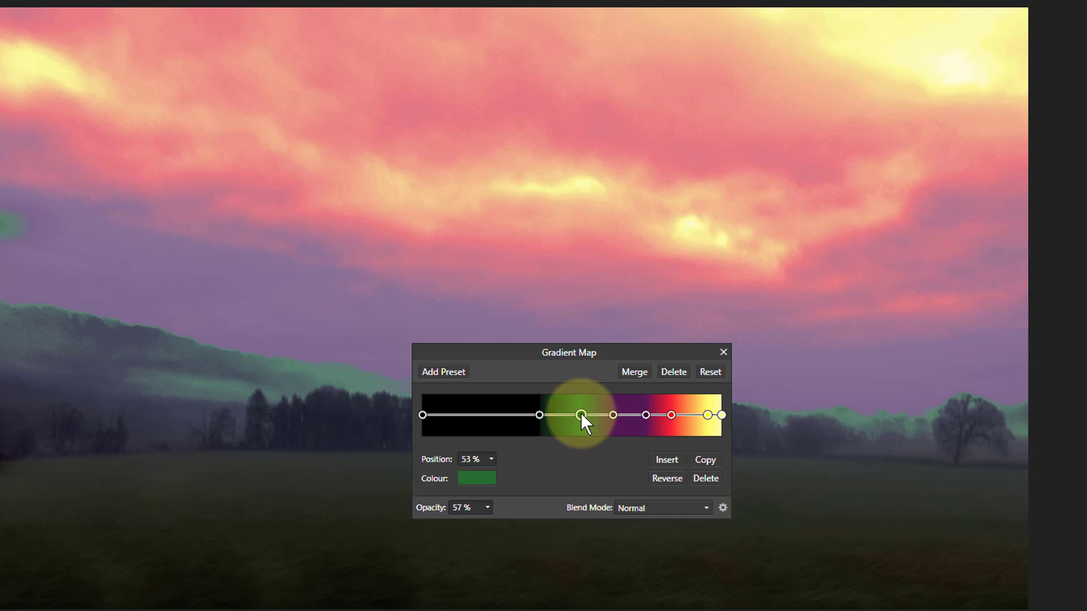
pyautogui.moveTo(581, 414); pyautogui.dragTo(583, 416)
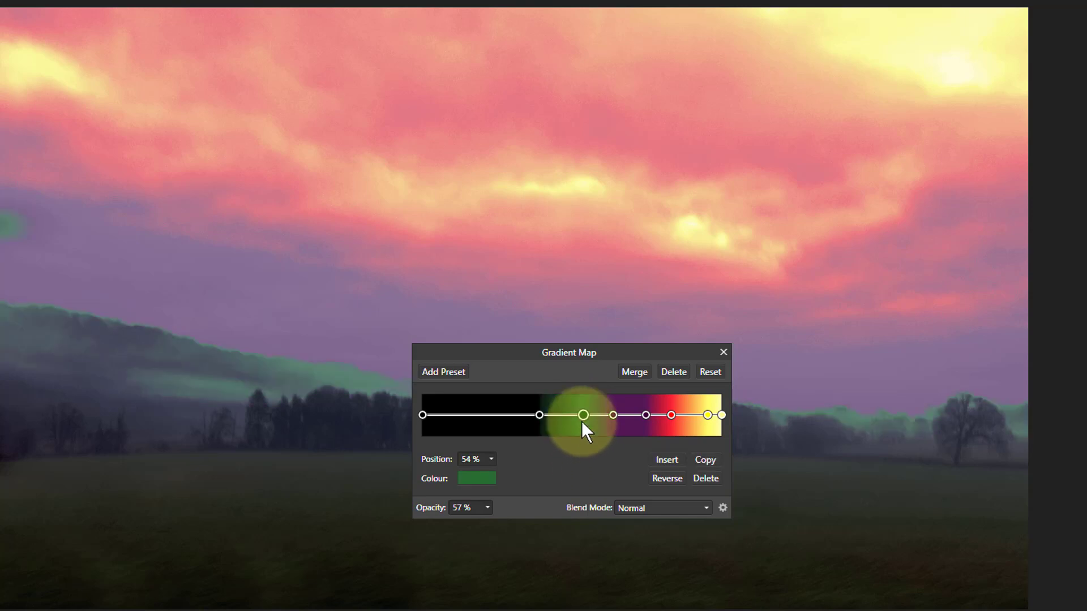
pyautogui.moveTo(585, 414); pyautogui.dragTo(580, 414)
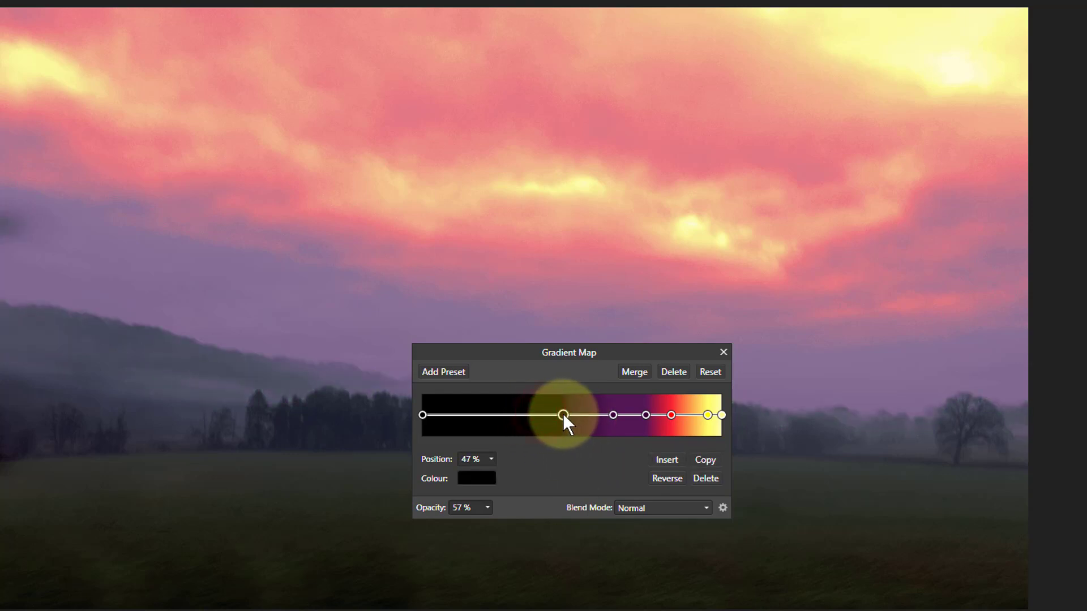
pyautogui.moveTo(561, 415); pyautogui.dragTo(574, 414)
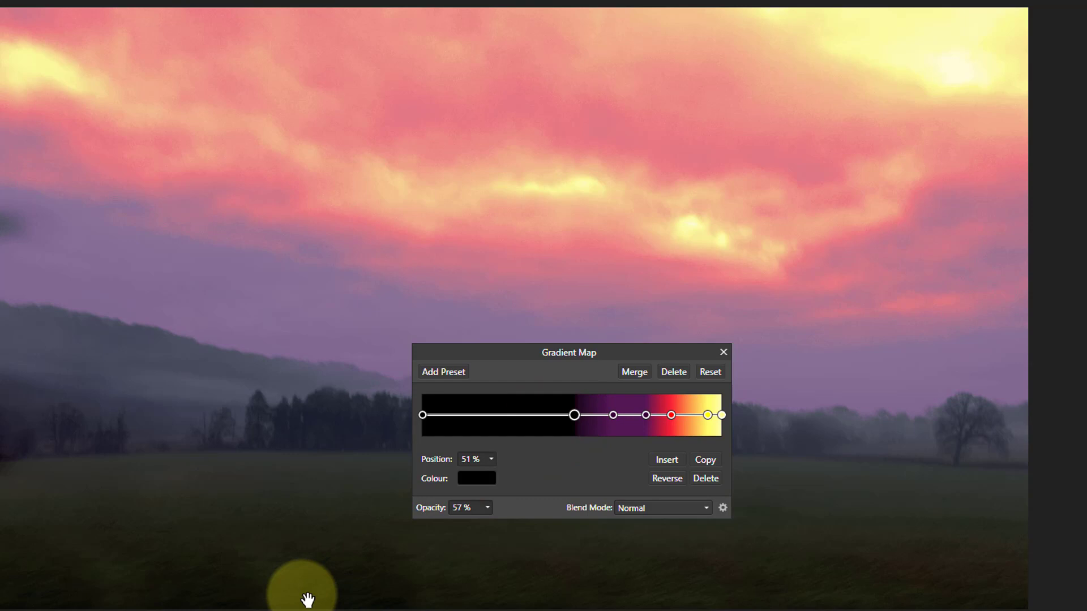
pyautogui.moveTo(542, 567)
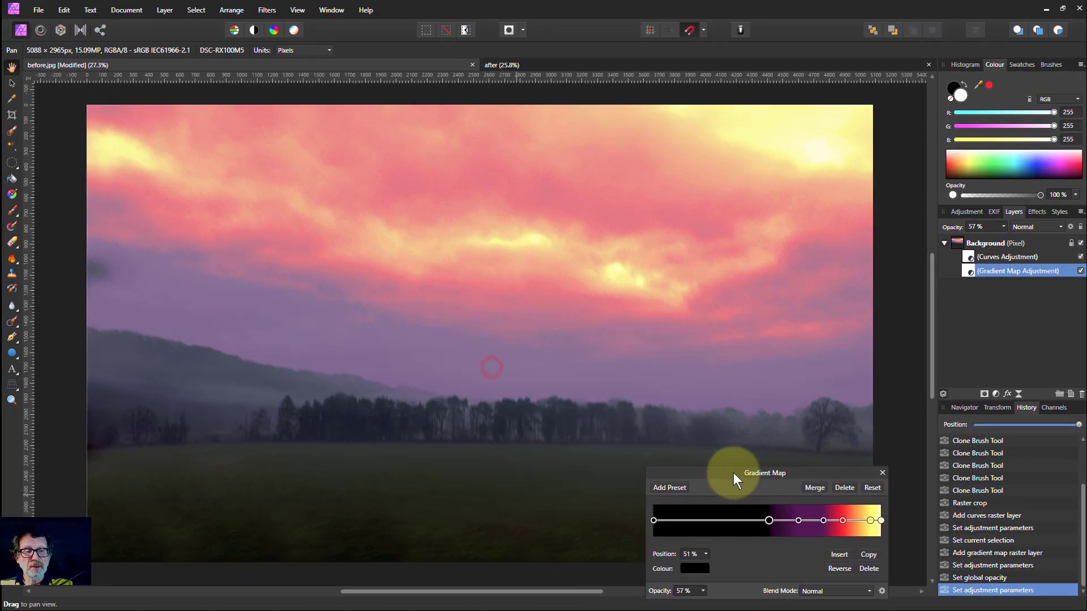
# Move the Gradient Map dialog aside and hide the adjustment layer to compare with the original photo
pyautogui.moveTo(765, 474); pyautogui.dragTo(804, 499)
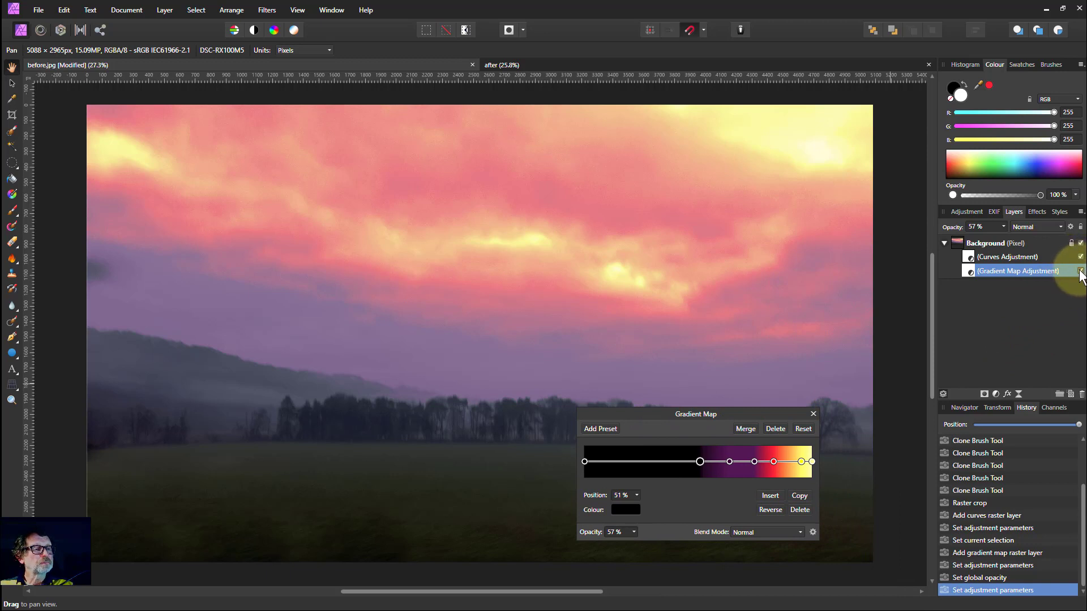
pyautogui.click(1080, 271)
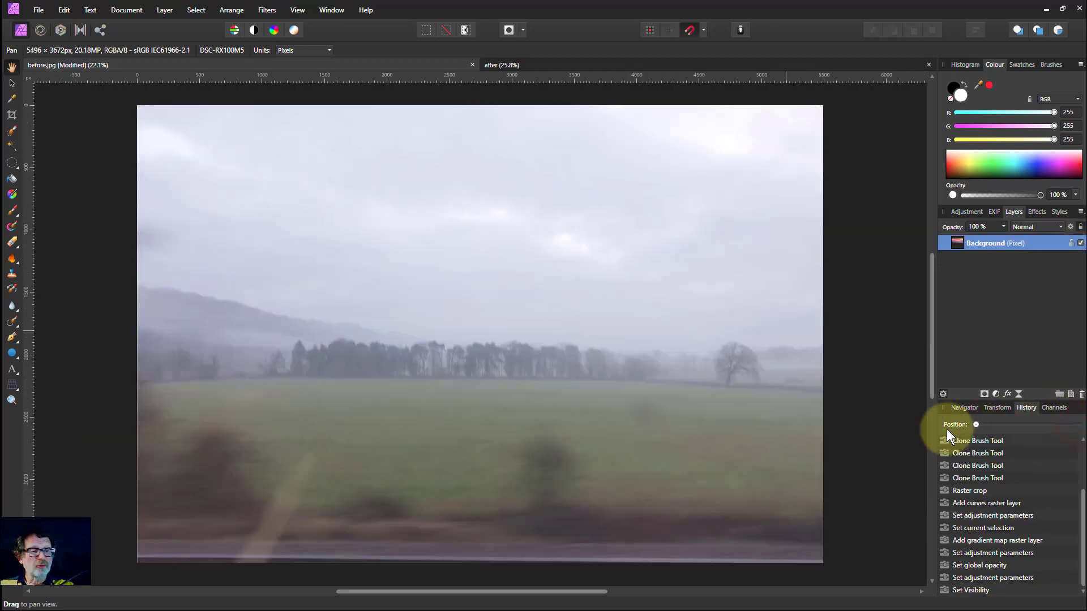
pyautogui.moveTo(976, 425); pyautogui.dragTo(1079, 424)
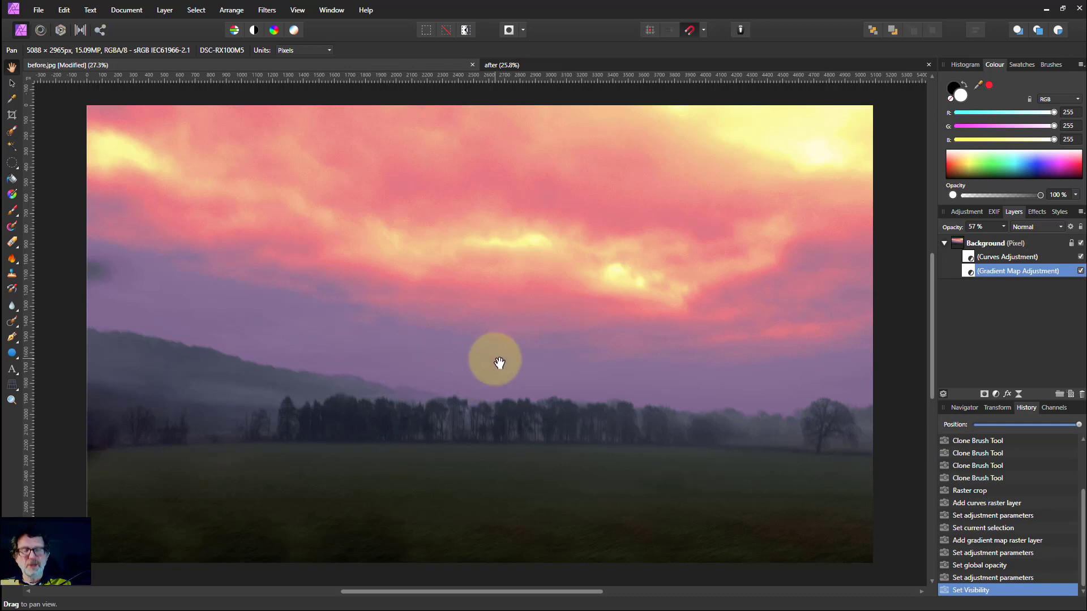
pyautogui.moveTo(504, 345)
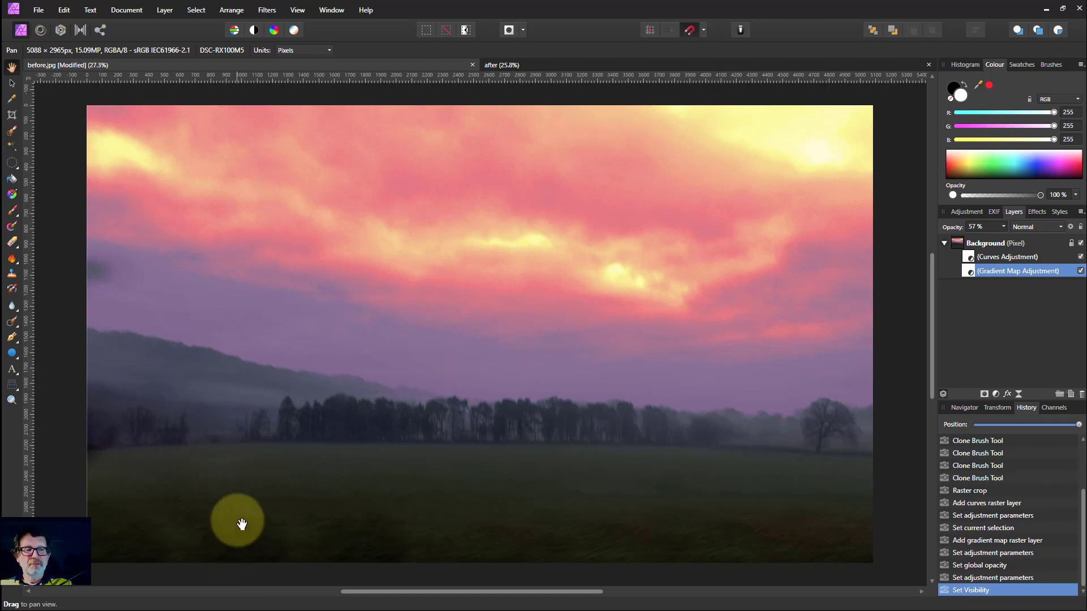
pyautogui.moveTo(240, 512)
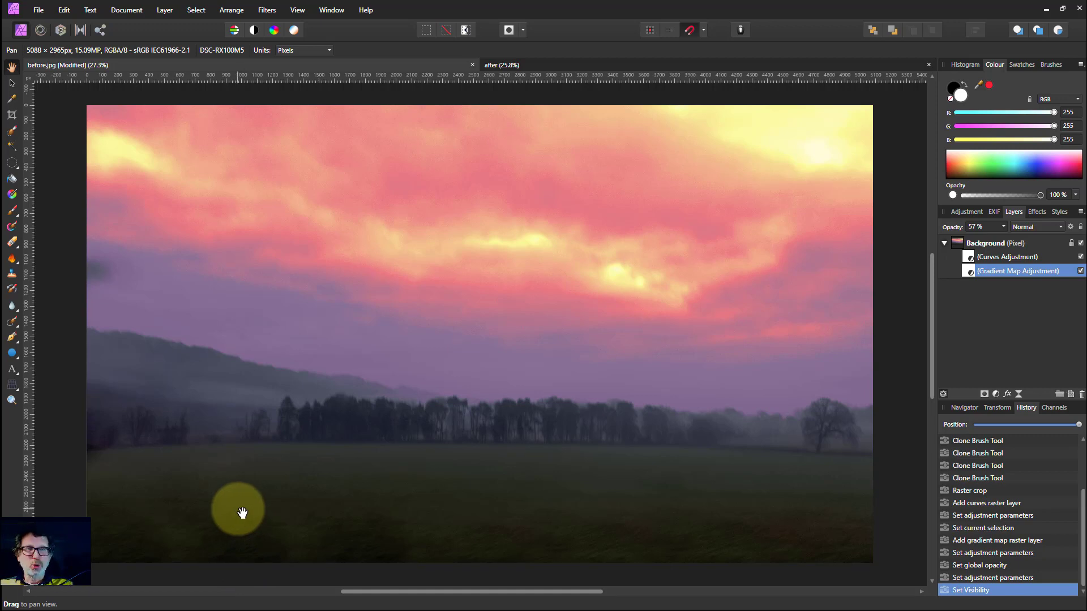
pyautogui.moveTo(391, 126)
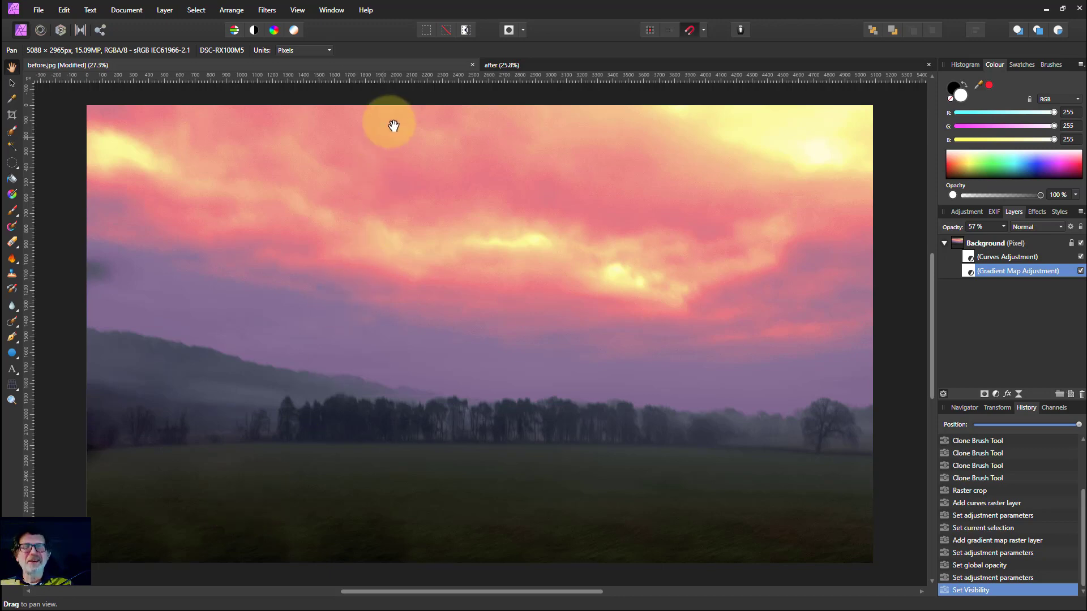